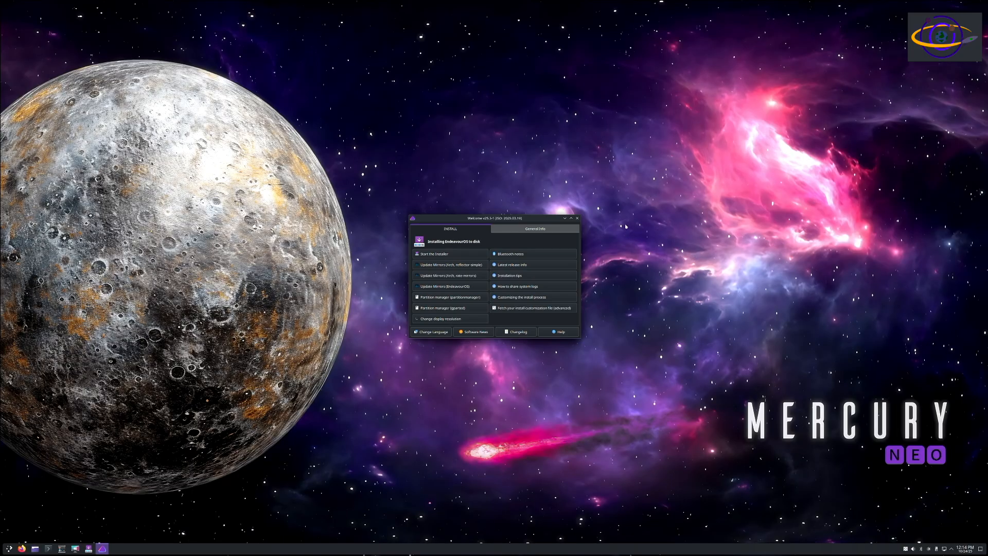
mouse_move(546, 218)
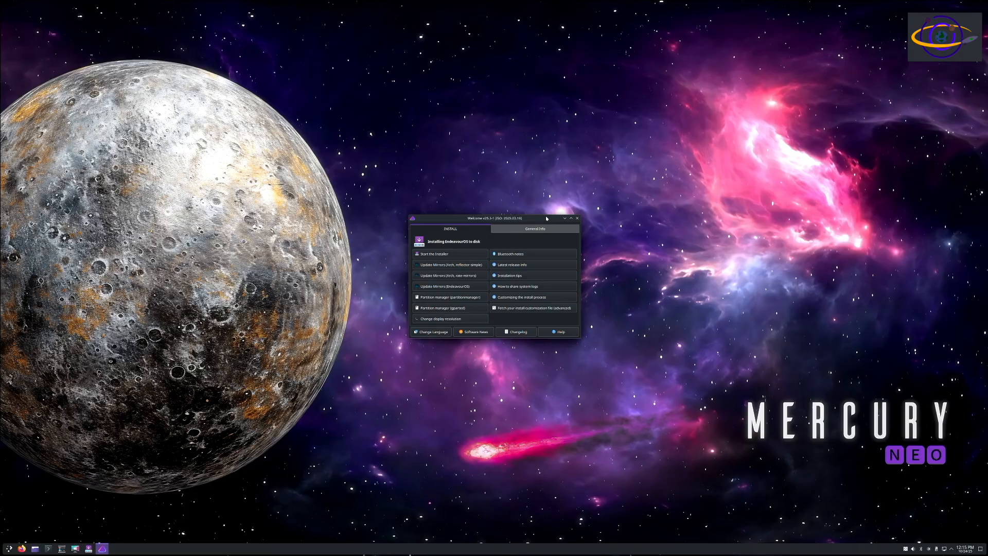
Set the global display scale to 250% from the desktop's Display Configuration, then close System Settings
right_click(491, 159)
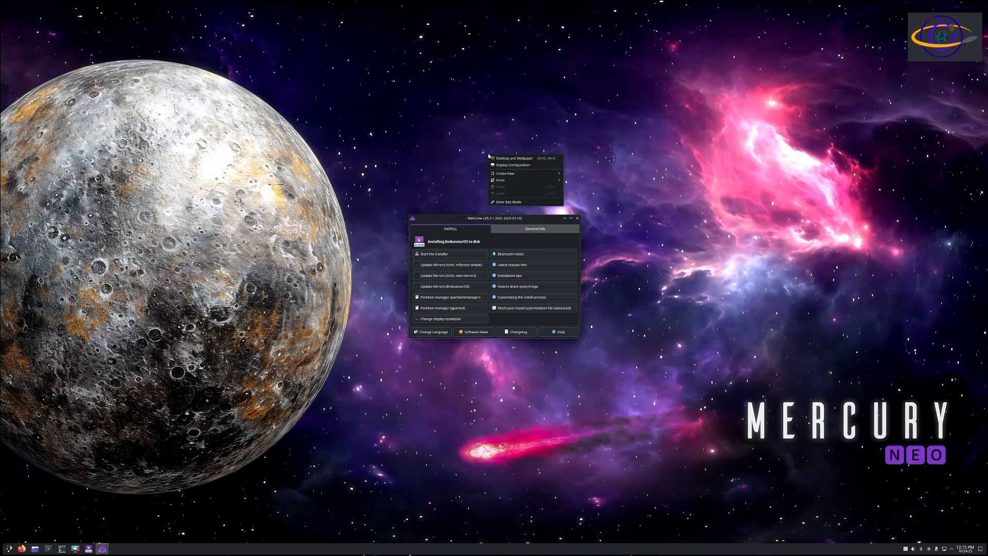
mouse_move(512, 165)
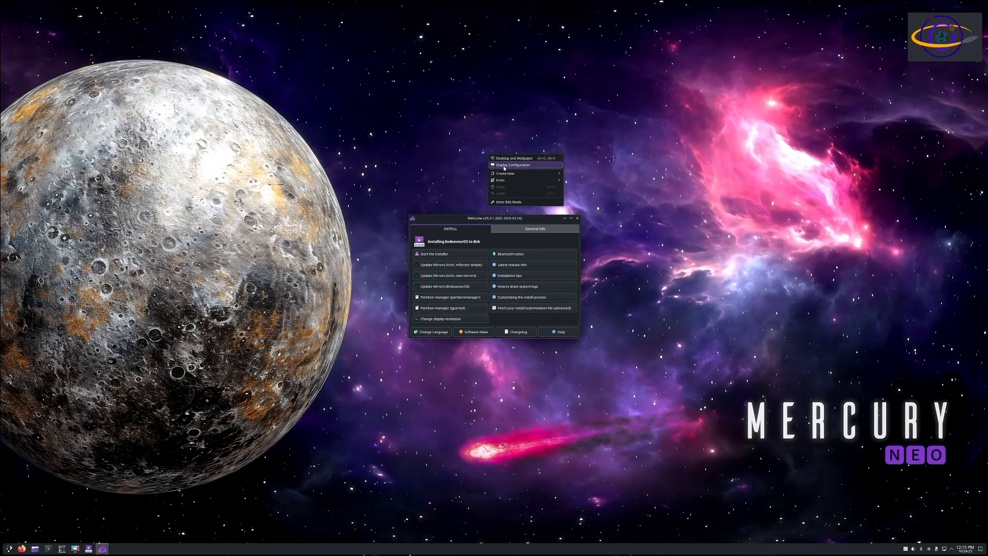
click(512, 165)
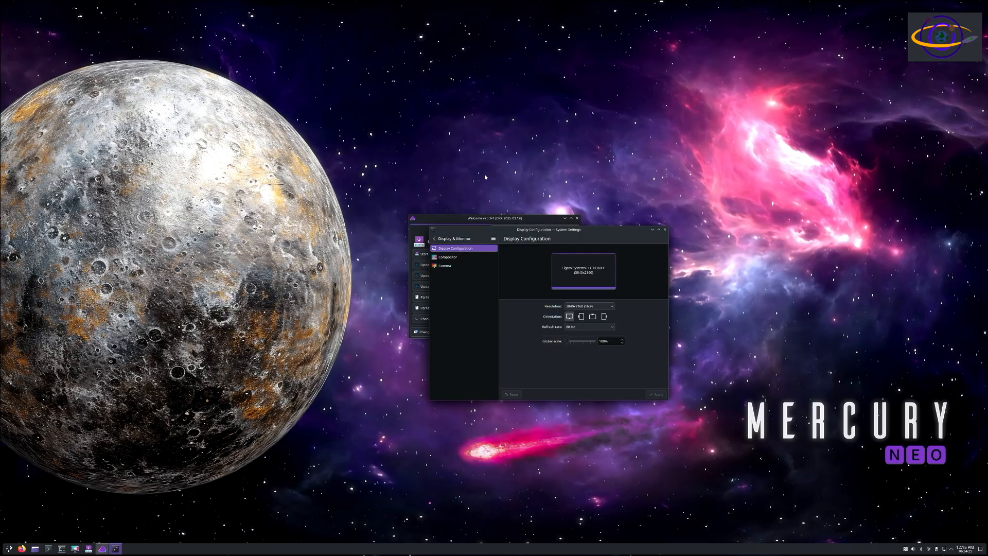
mouse_move(535, 290)
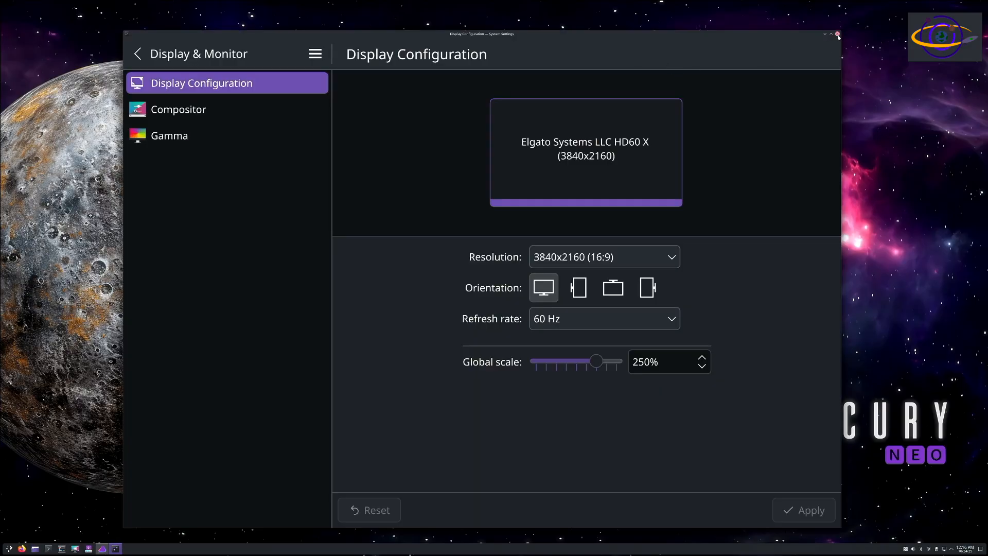
click(837, 34)
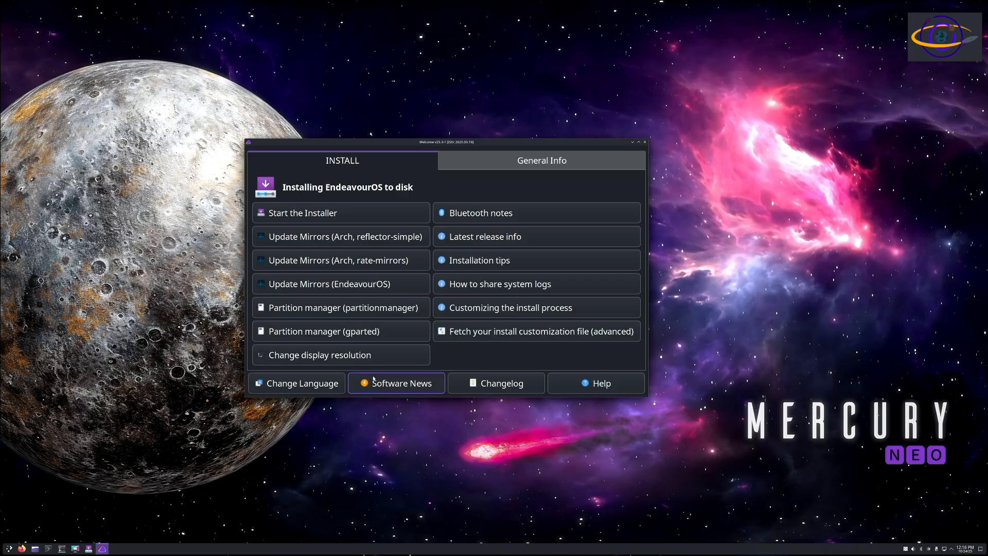
mouse_move(302, 212)
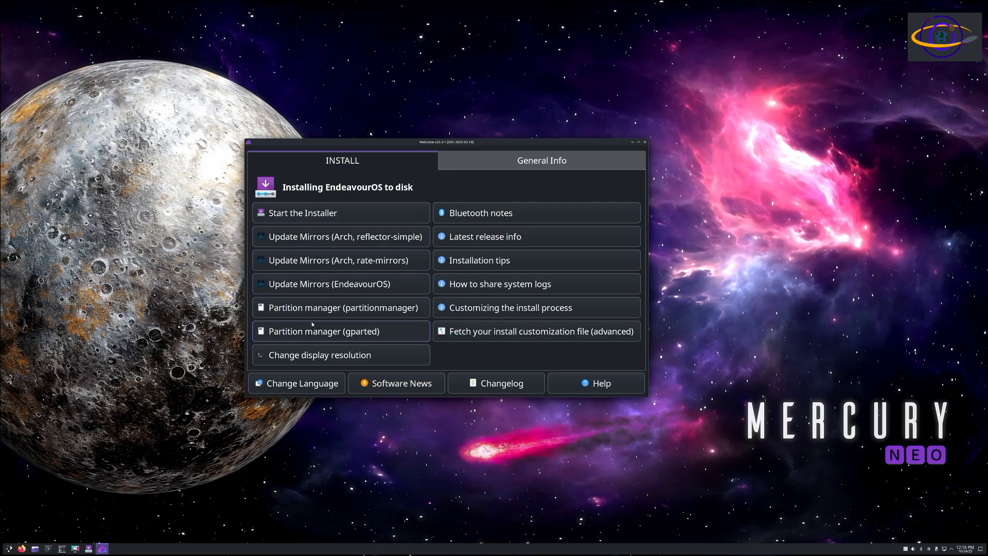
mouse_move(306, 365)
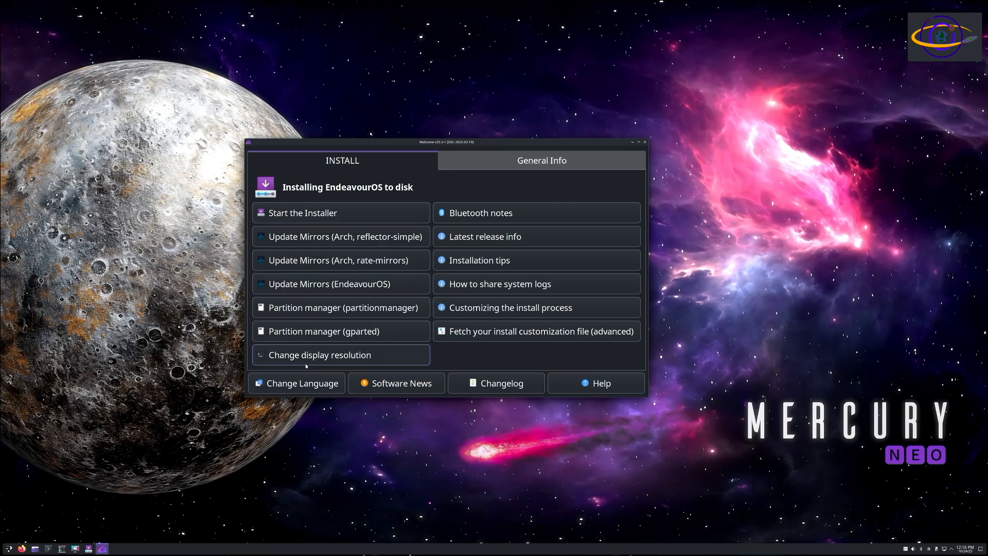
mouse_move(467, 225)
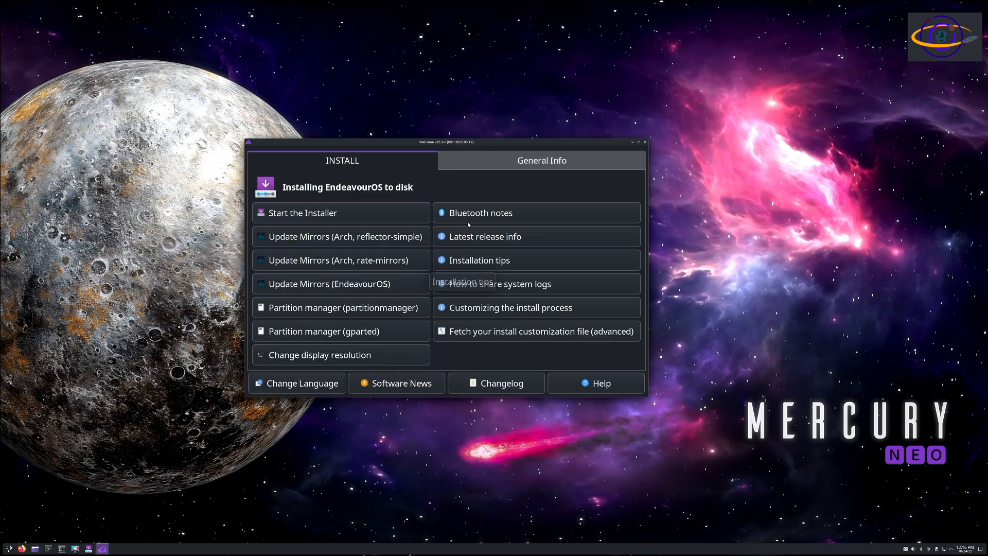
mouse_move(477, 315)
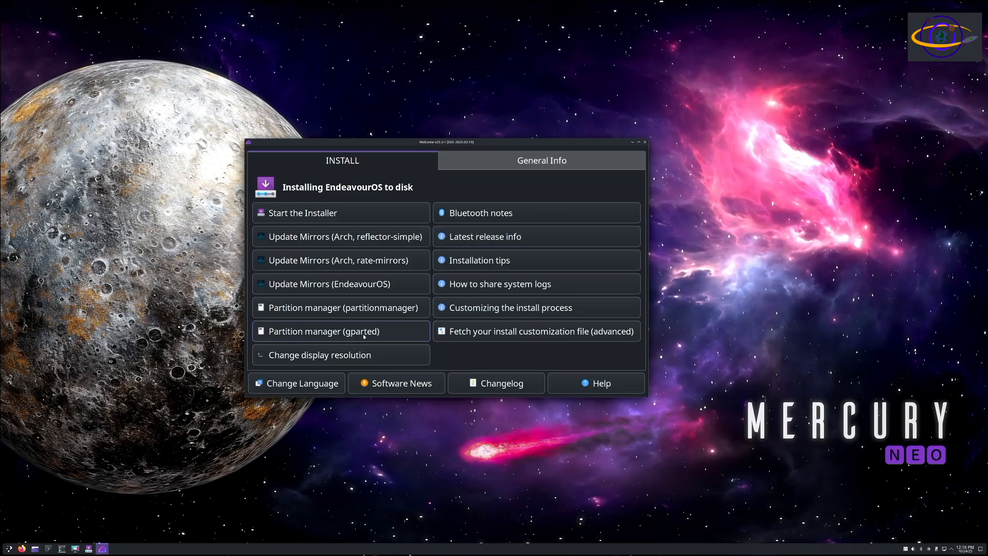
mouse_move(304, 218)
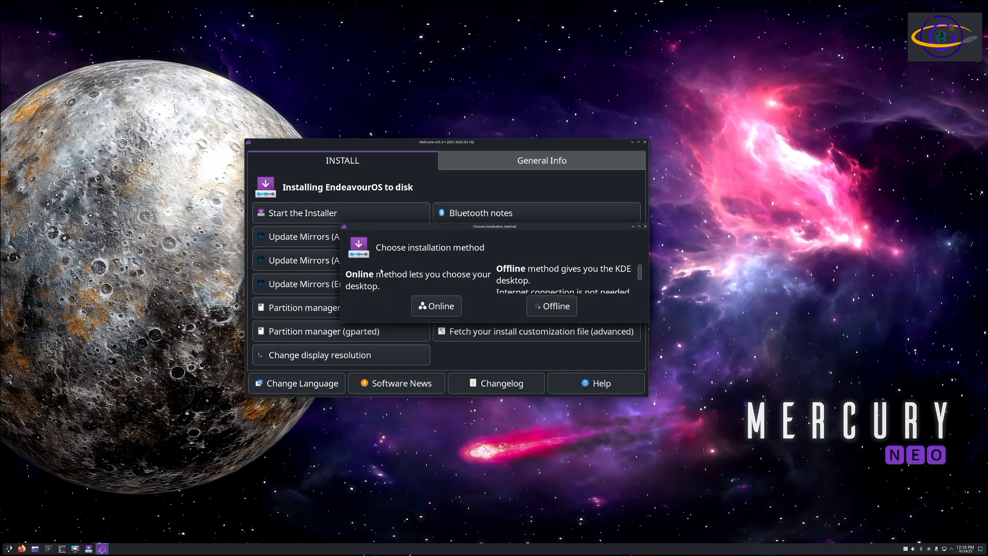
mouse_move(530, 285)
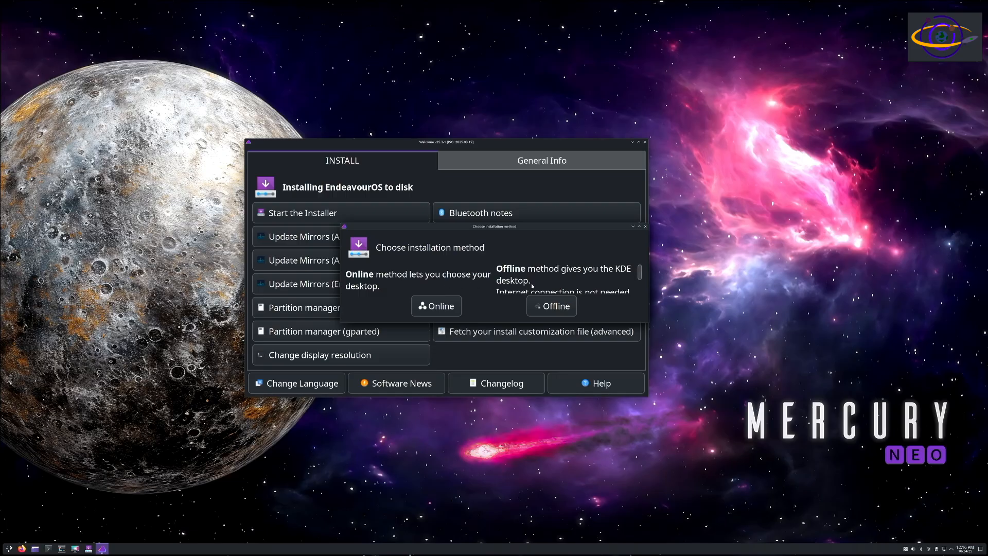
mouse_move(524, 287)
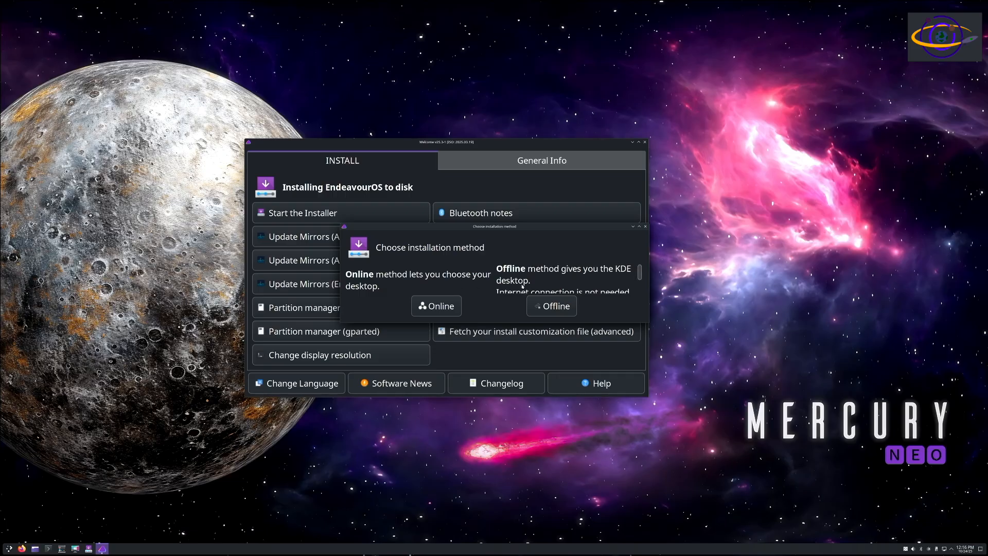
mouse_move(635, 273)
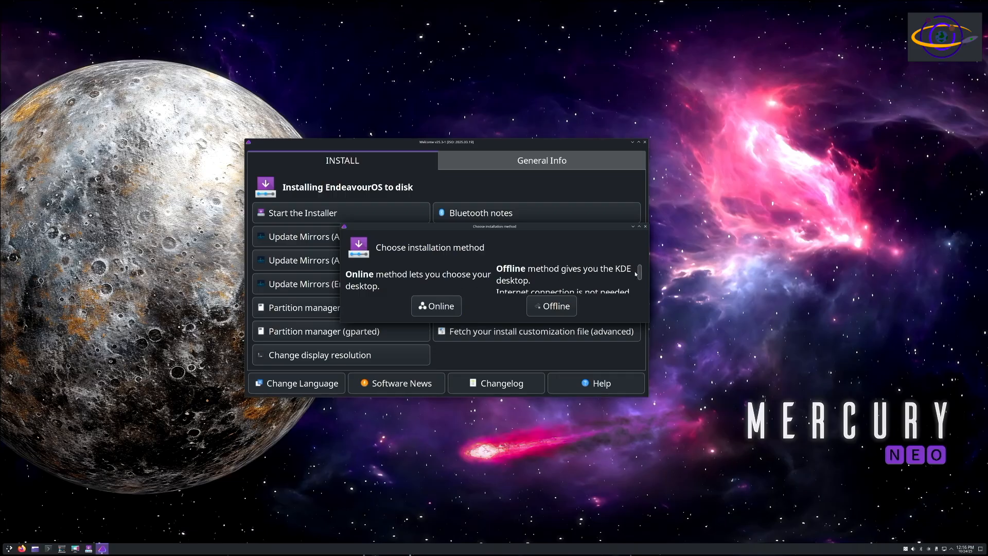
Choose the Online installation method from the welcome prompt
click(437, 306)
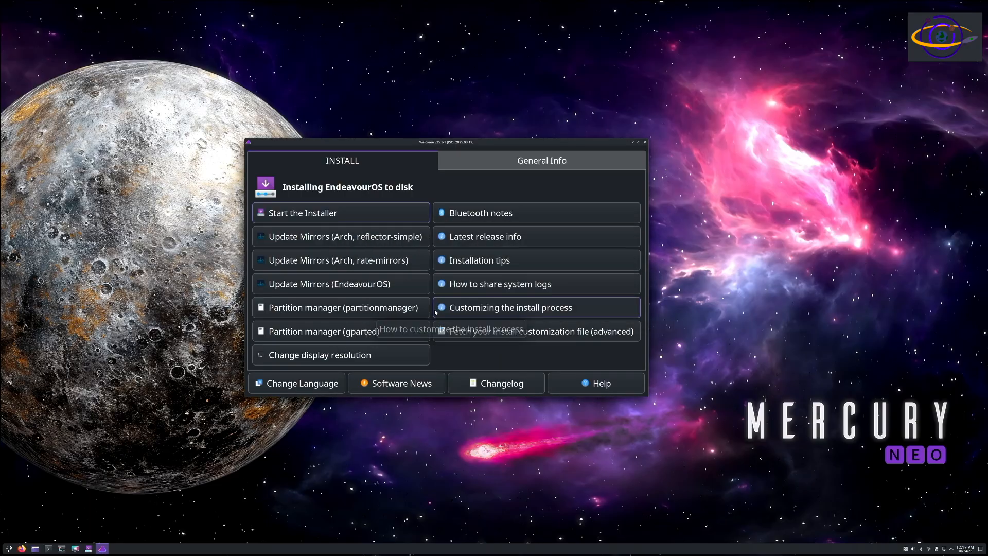
mouse_move(396, 383)
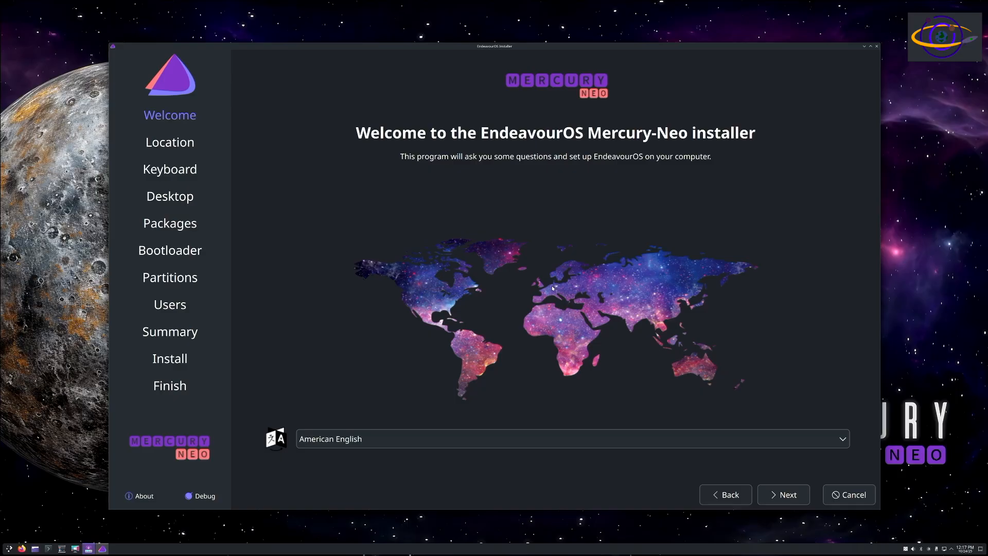
mouse_move(550, 290)
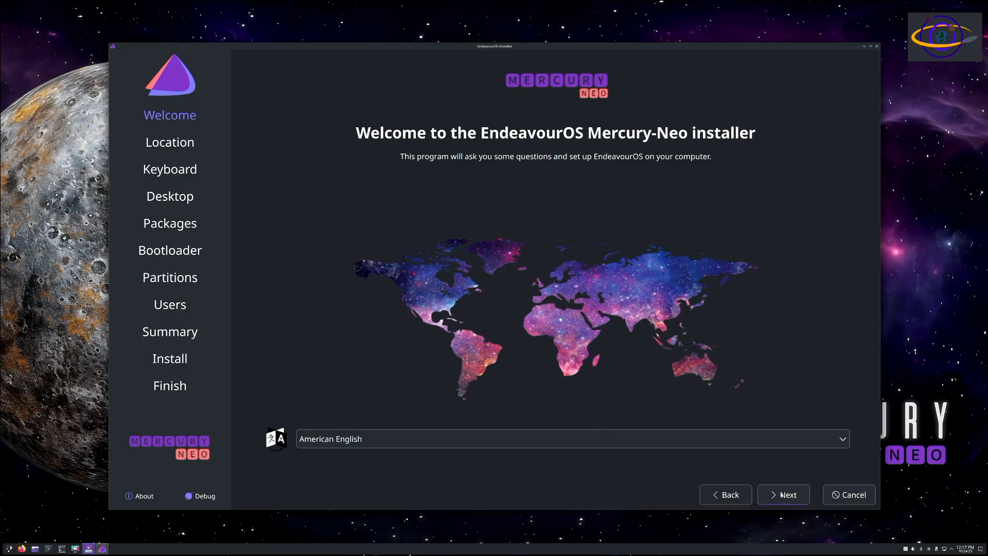
Keep American English and continue past the installer's Welcome page
click(782, 494)
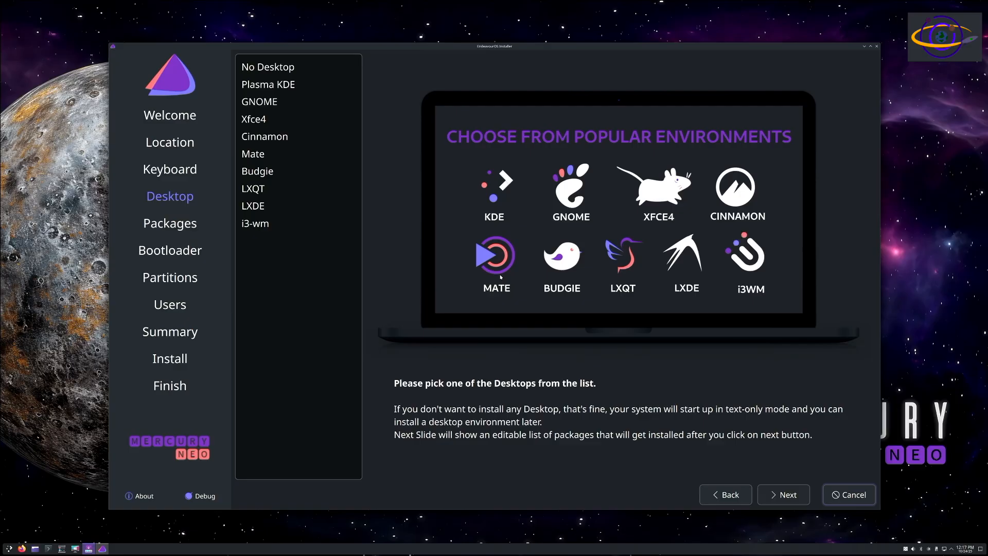
mouse_move(441, 189)
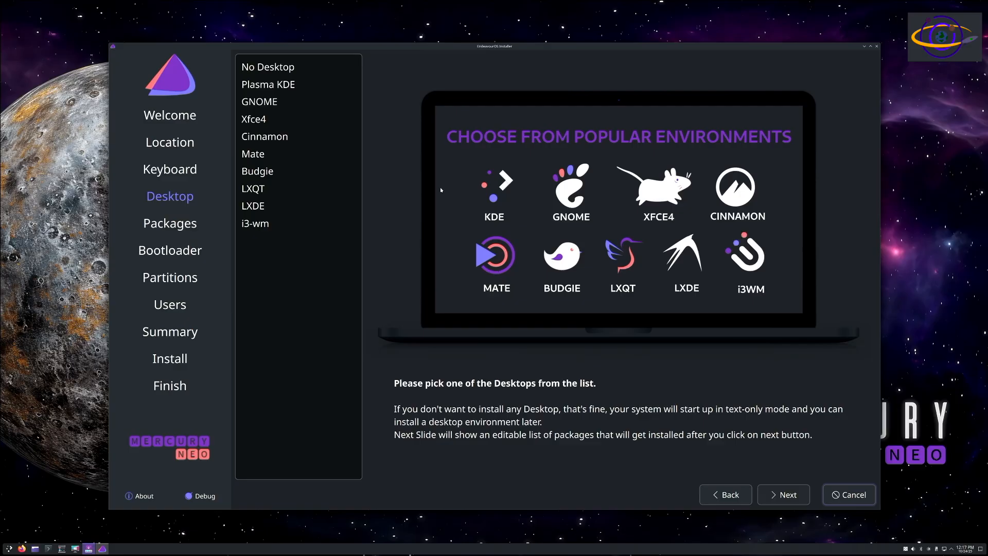
mouse_move(260, 102)
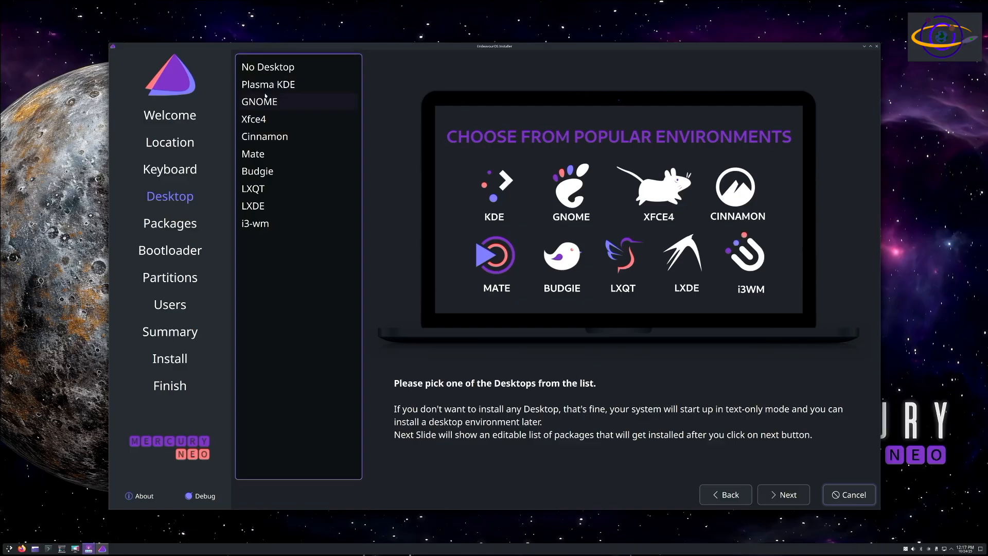
mouse_move(253, 118)
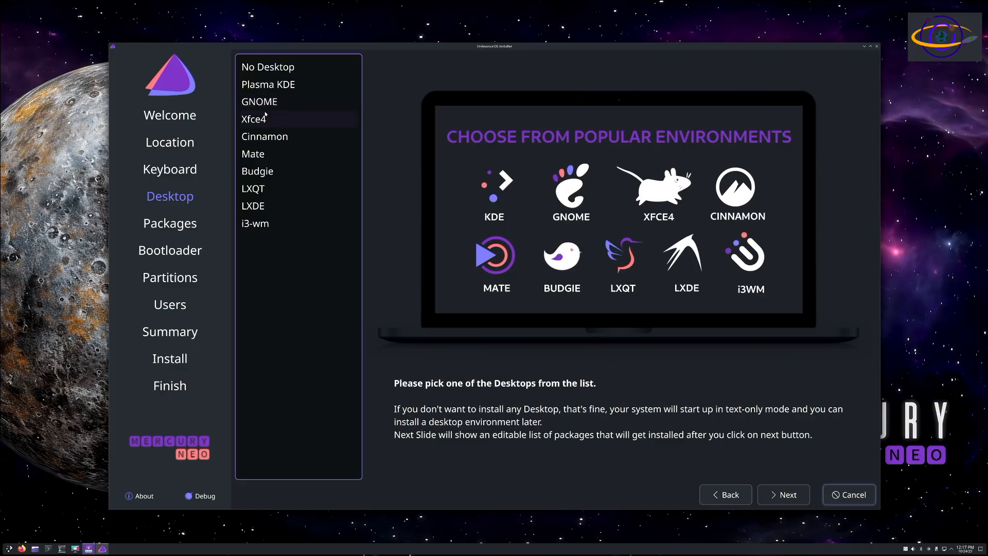
mouse_move(288, 101)
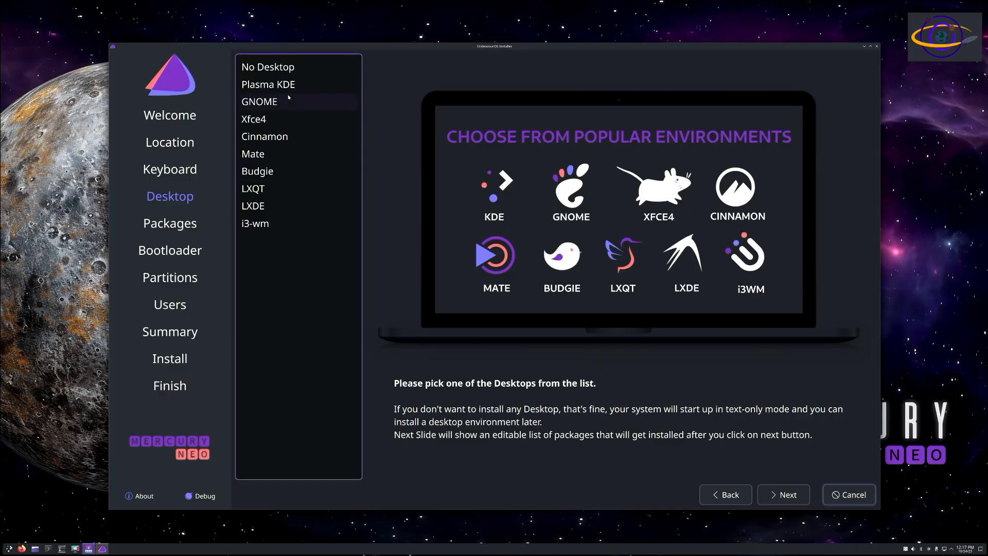
mouse_move(277, 83)
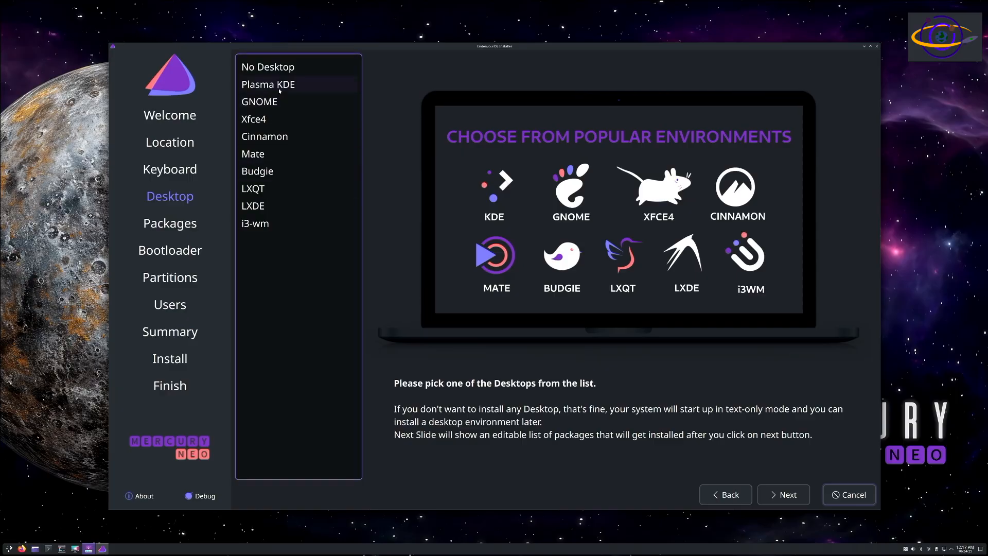
Preview the desktop options in turn: Plasma KDE, GNOME, Xfce4, Budgie, LXQT, LXDE and i3-wm
click(268, 83)
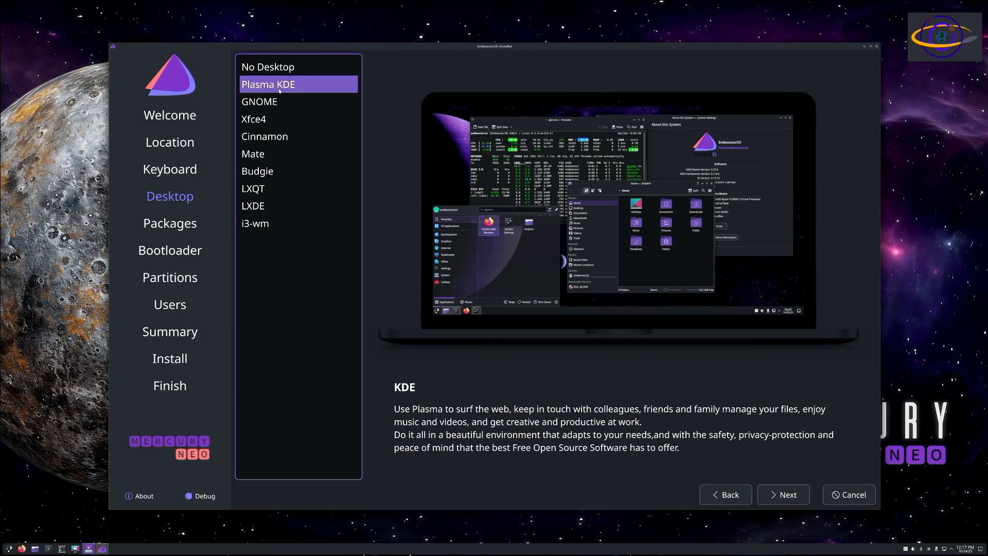
click(259, 102)
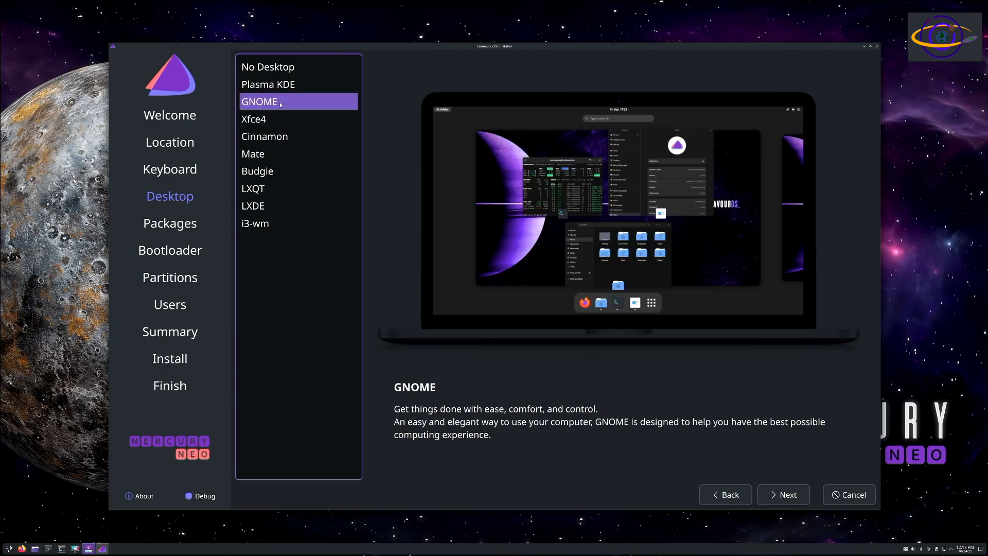
click(254, 119)
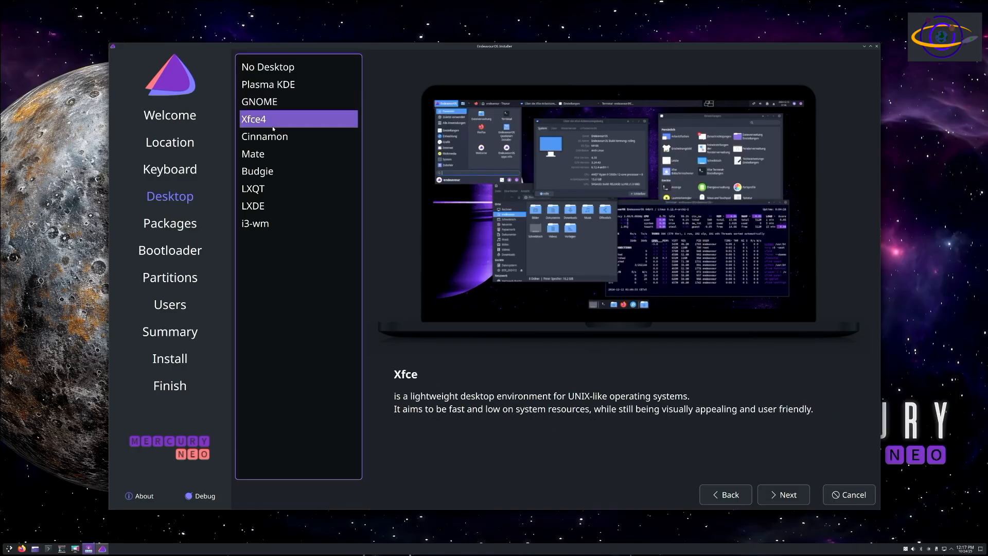
click(264, 136)
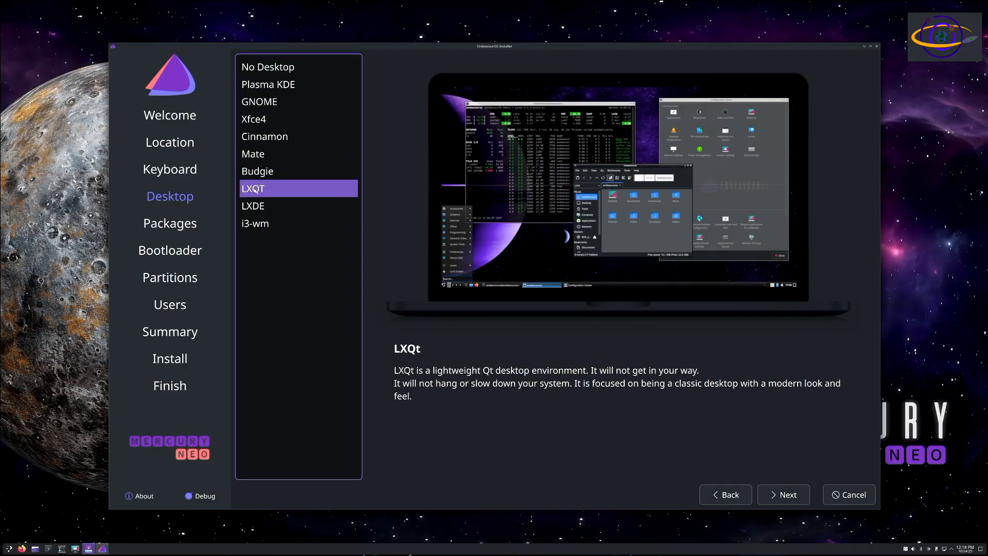
click(270, 171)
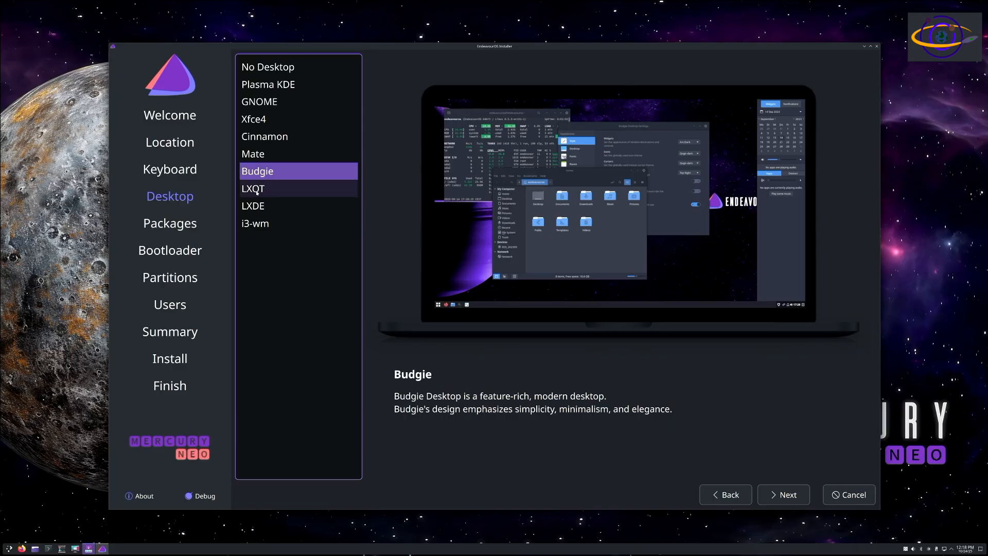
click(253, 188)
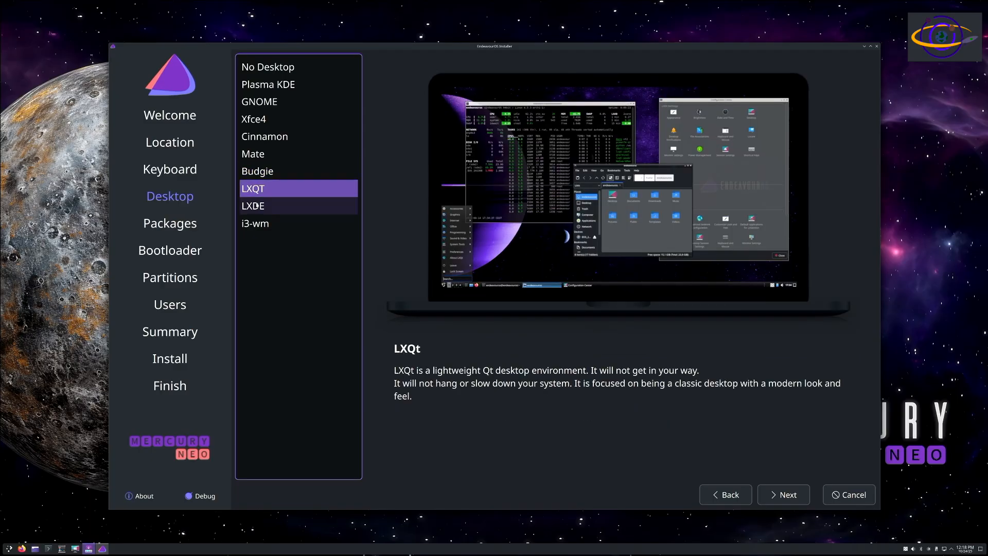
click(253, 206)
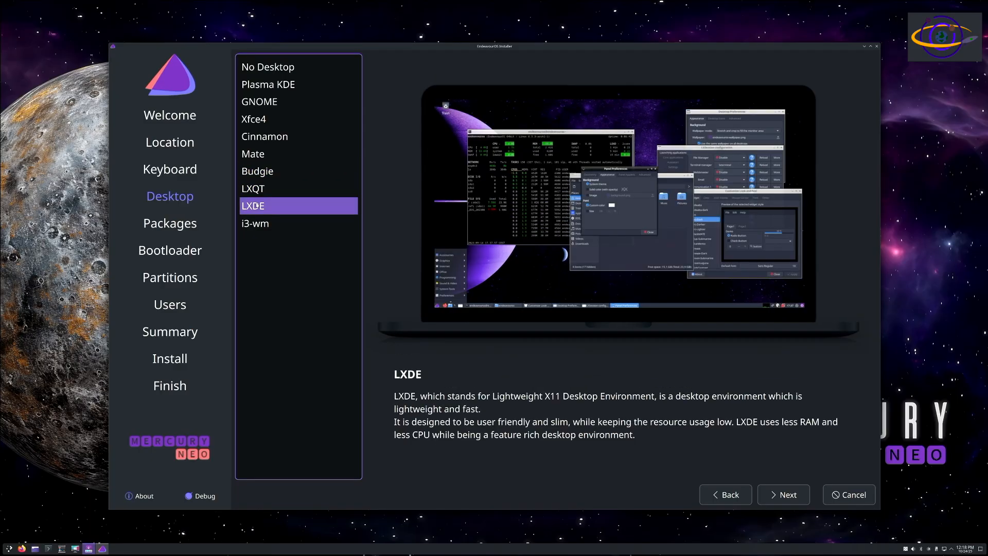
mouse_move(267, 228)
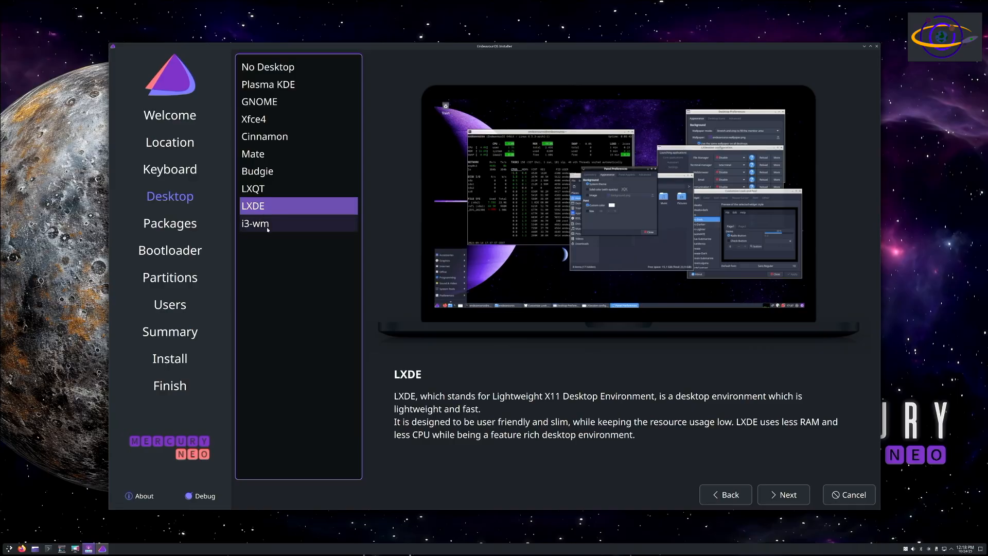
click(255, 223)
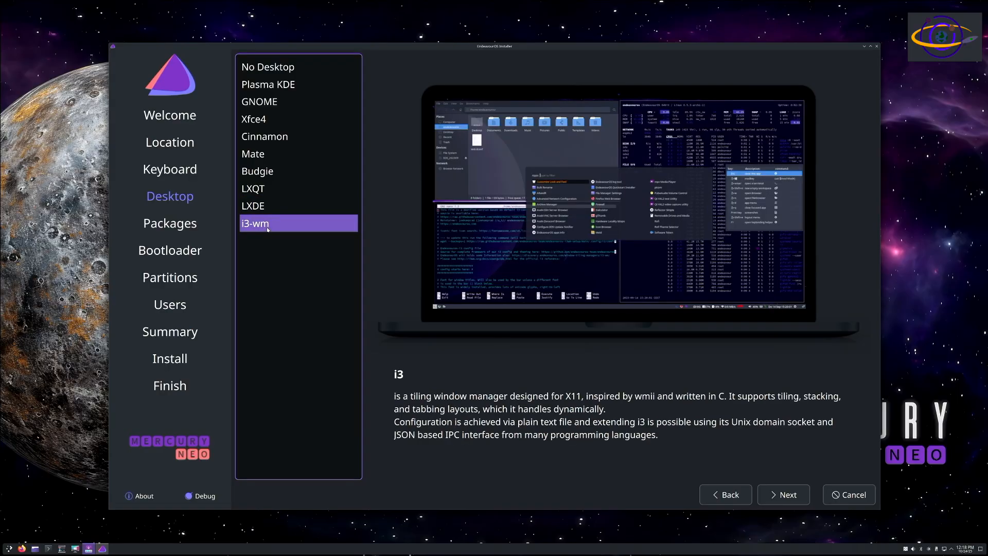
mouse_move(256, 209)
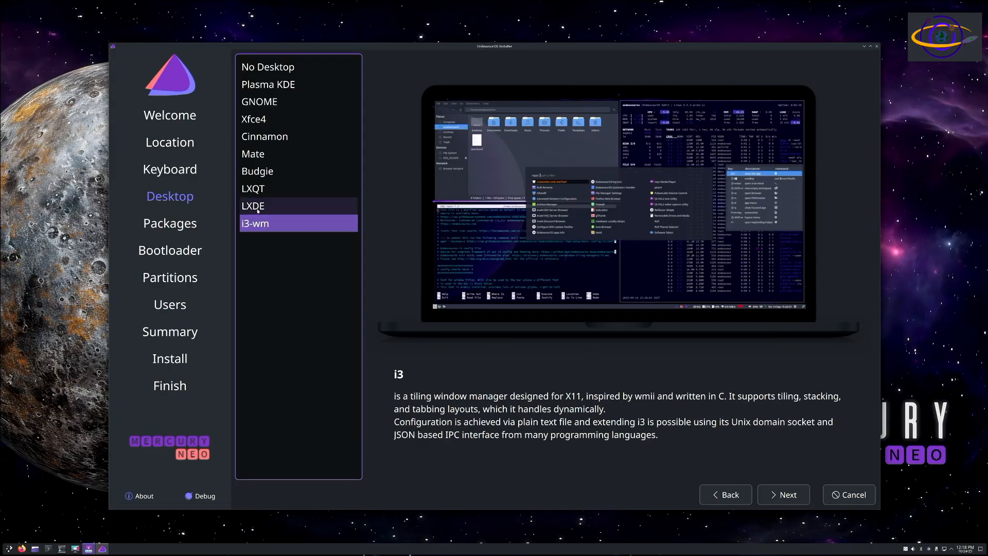
mouse_move(264, 136)
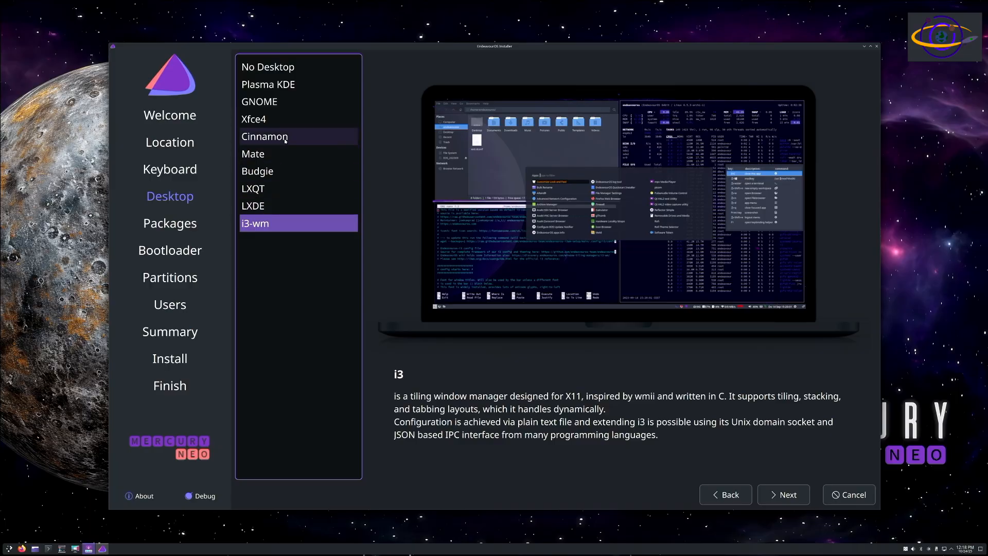
mouse_move(282, 120)
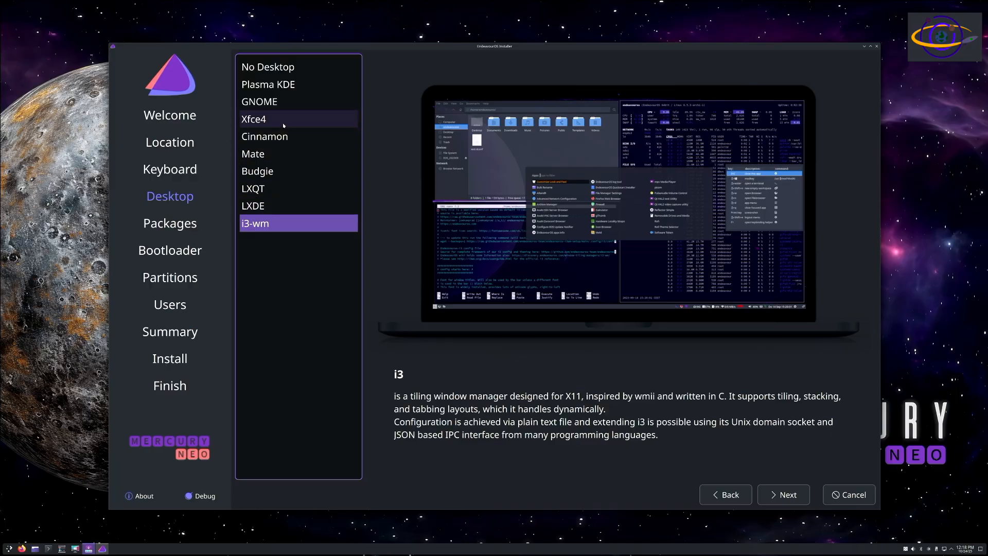
mouse_move(265, 136)
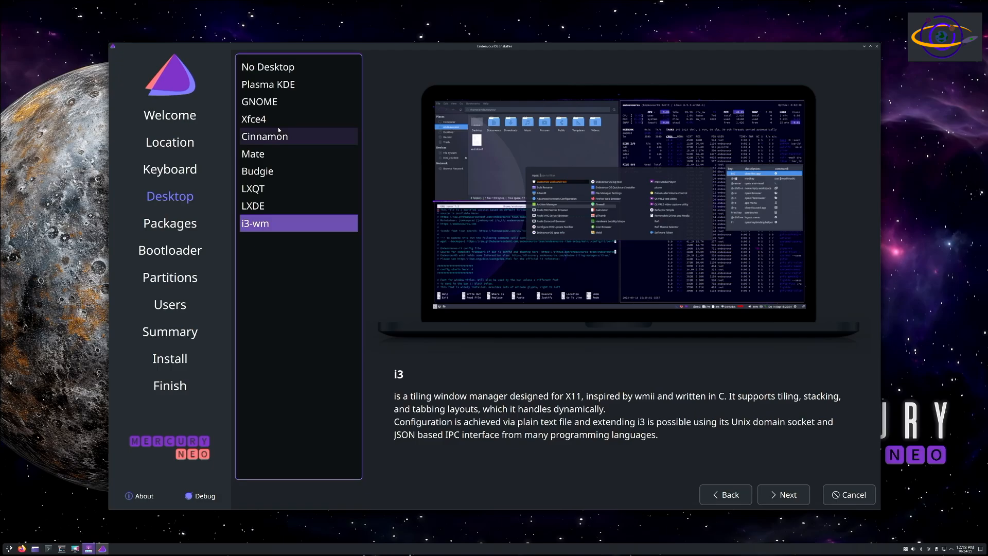
mouse_move(282, 83)
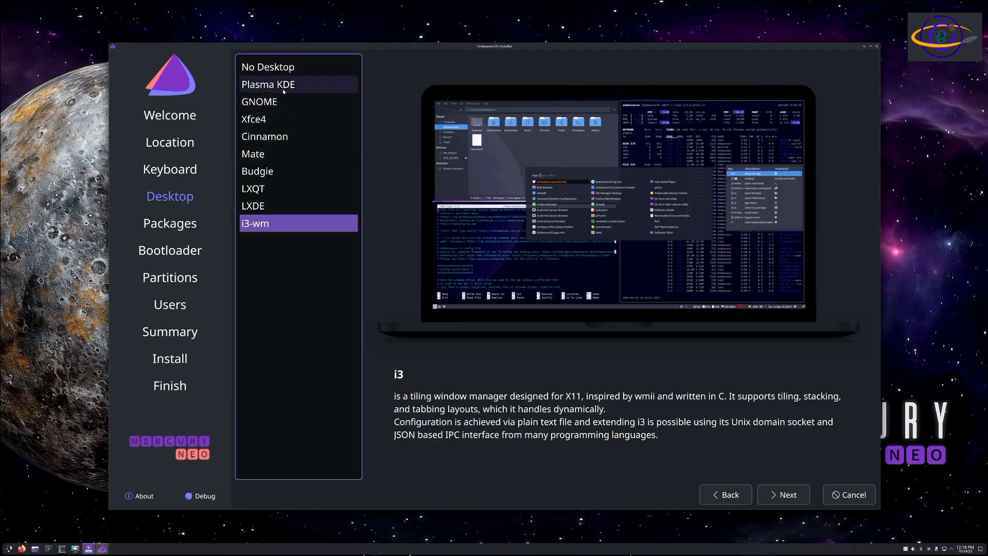
Compare No Desktop against Plasma KDE, keep Plasma KDE selected and continue to Packages
click(267, 83)
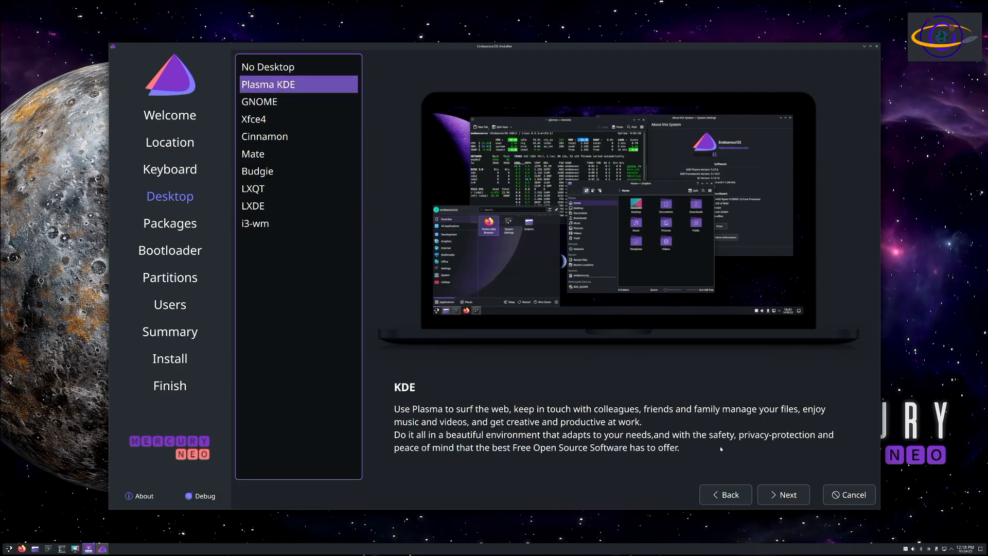
click(268, 66)
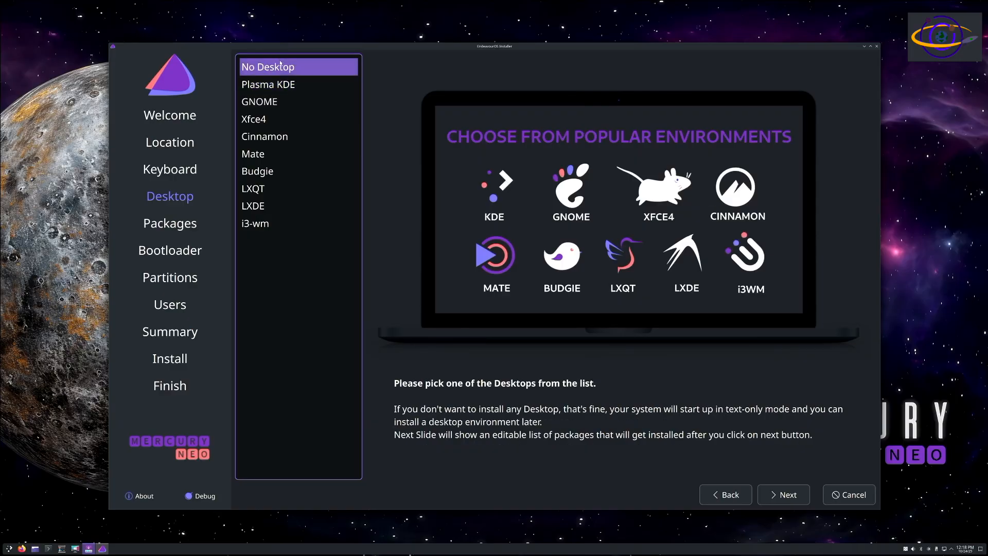
click(268, 83)
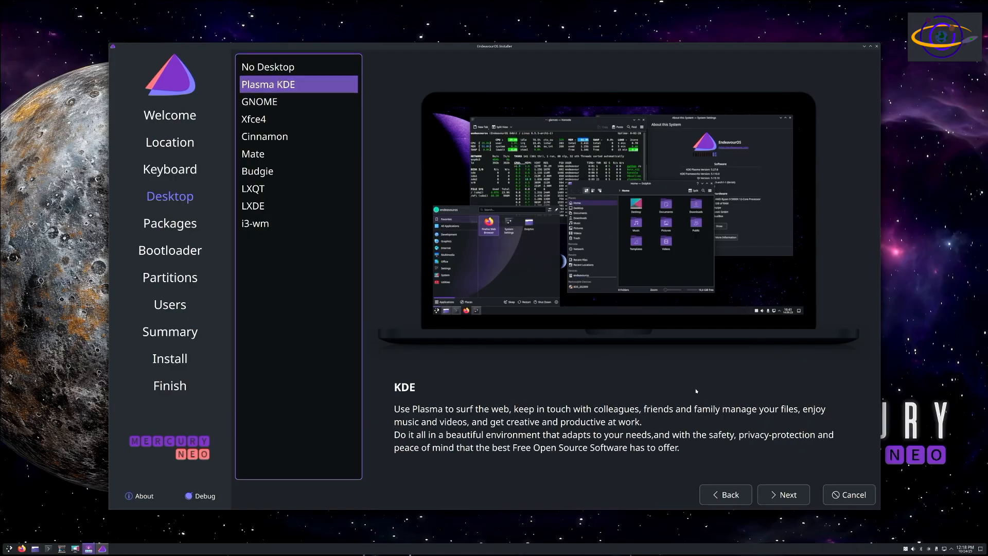
click(782, 494)
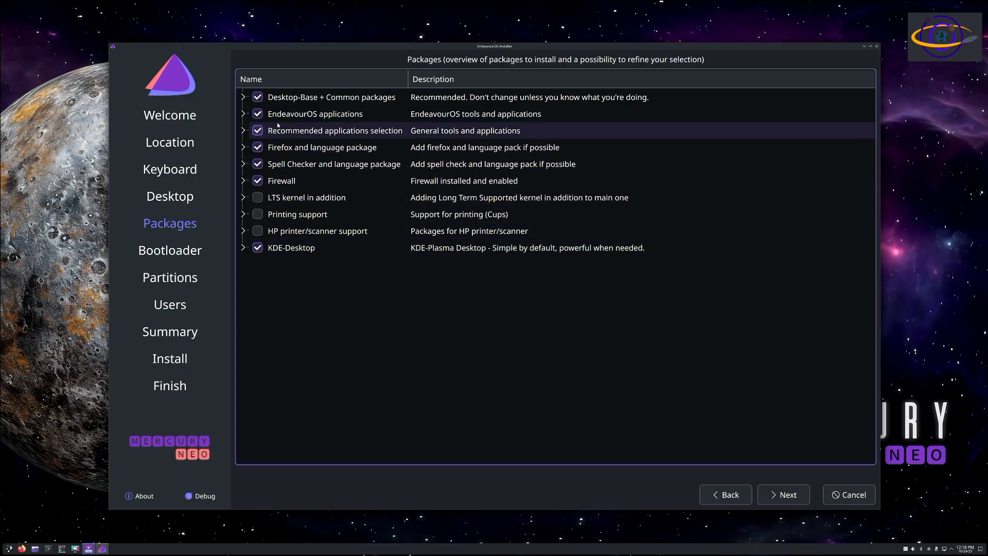
mouse_move(773, 456)
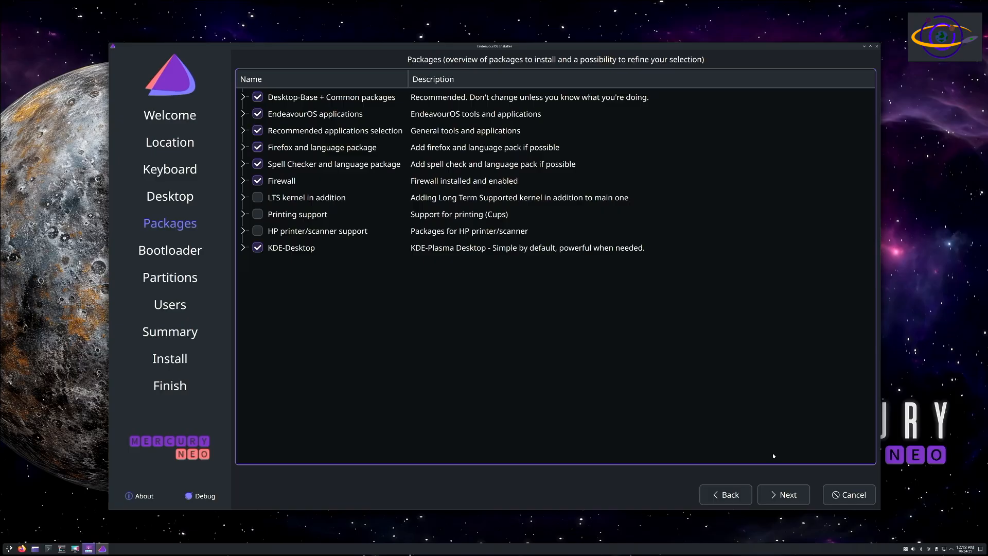
Accept the default package list with KDE-Desktop and continue to the bootloader page
click(783, 494)
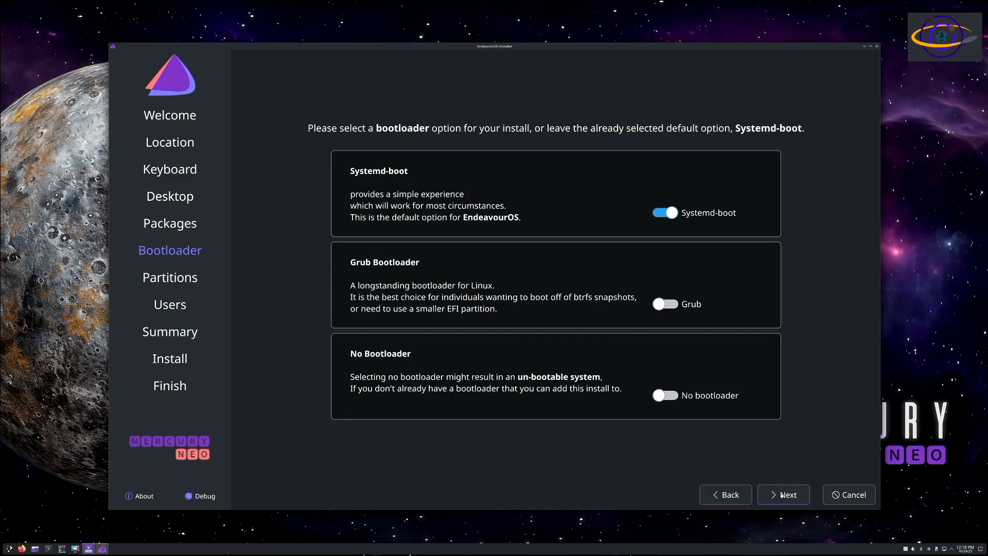
mouse_move(771, 497)
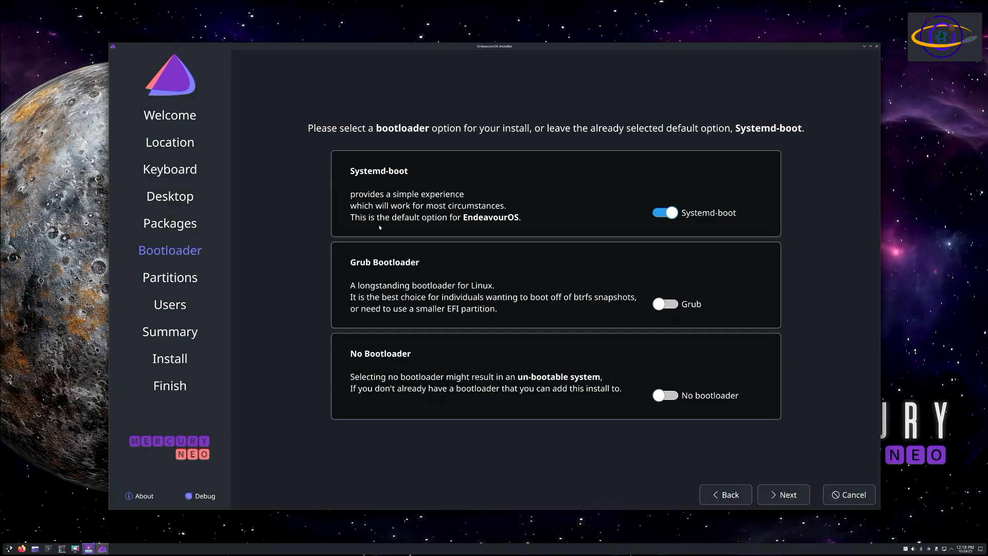
mouse_move(490, 331)
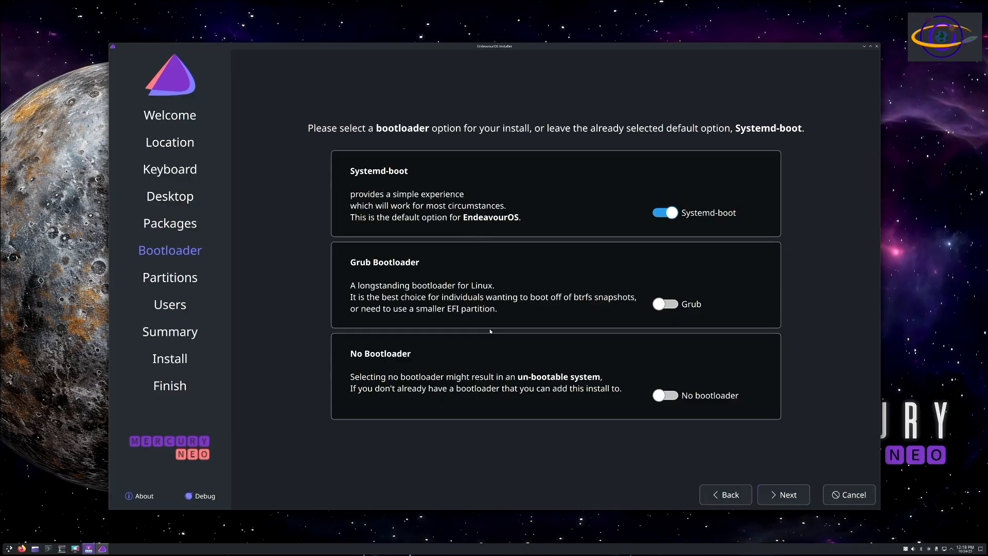
mouse_move(434, 284)
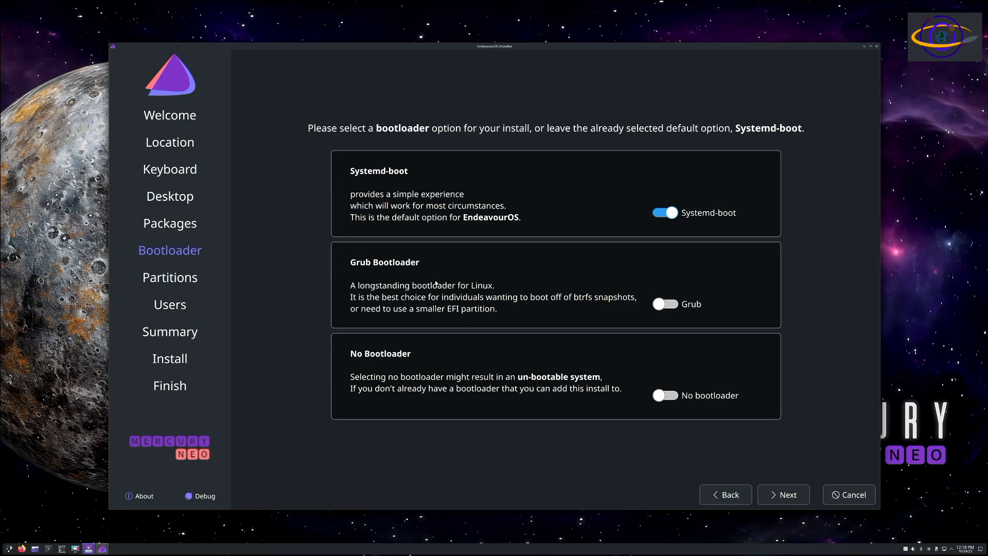
mouse_move(489, 395)
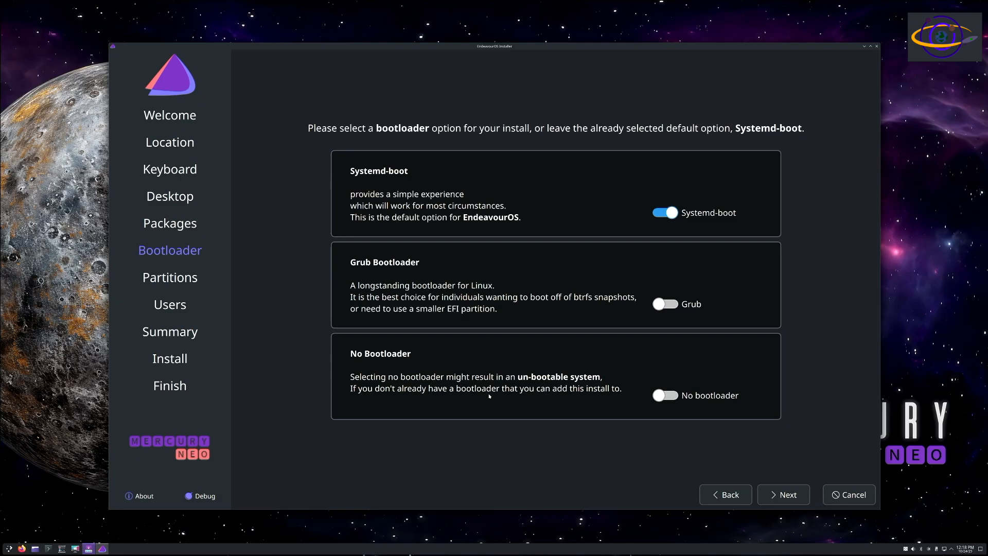
Keep Systemd-boot as the bootloader and continue to Partitions
click(781, 493)
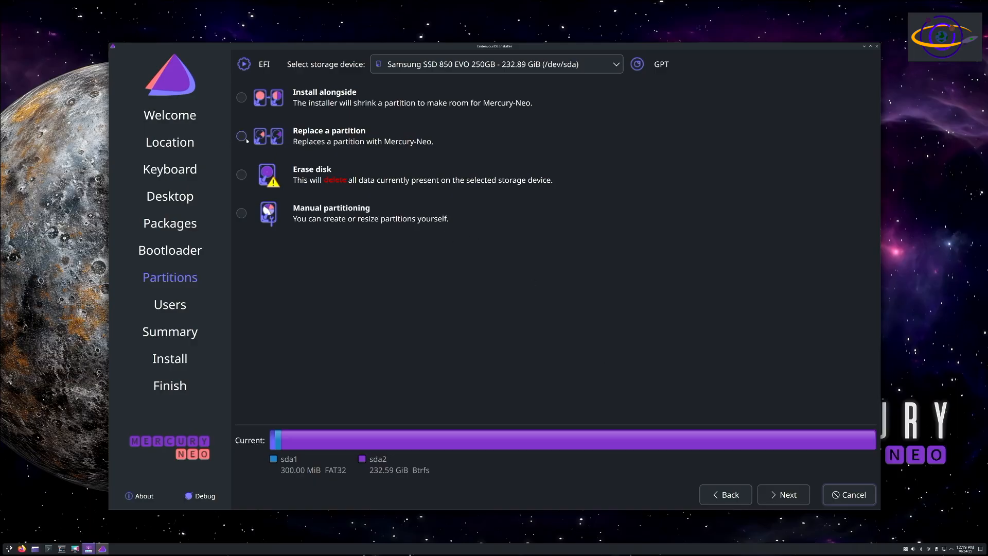
Target the Samsung SSD and choose Erase disk instead of replacing a partition
click(240, 136)
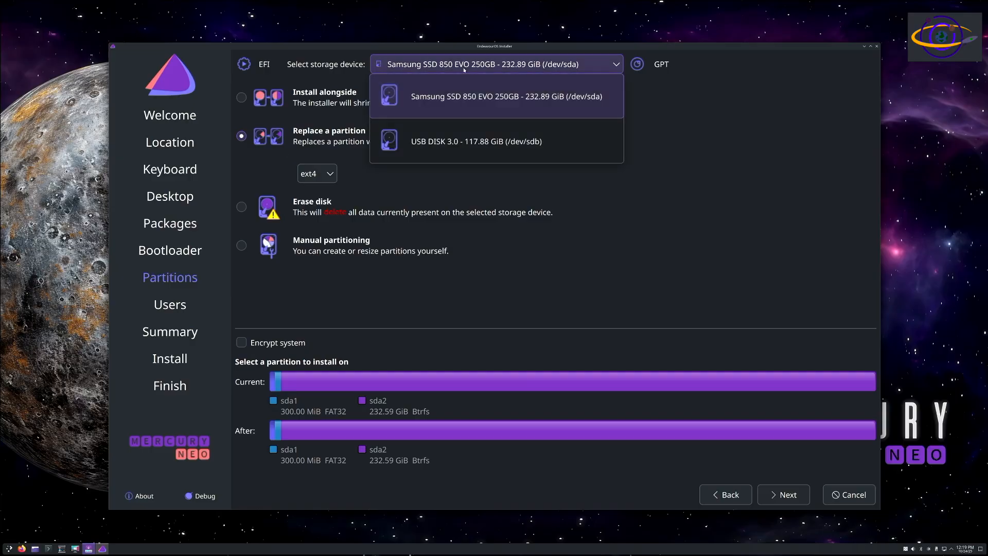
mouse_move(700, 125)
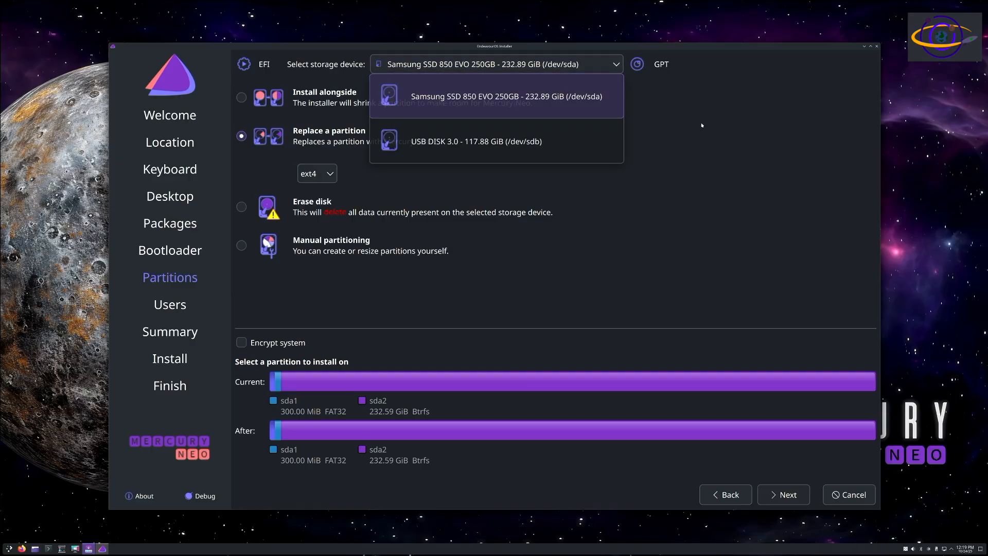
click(495, 95)
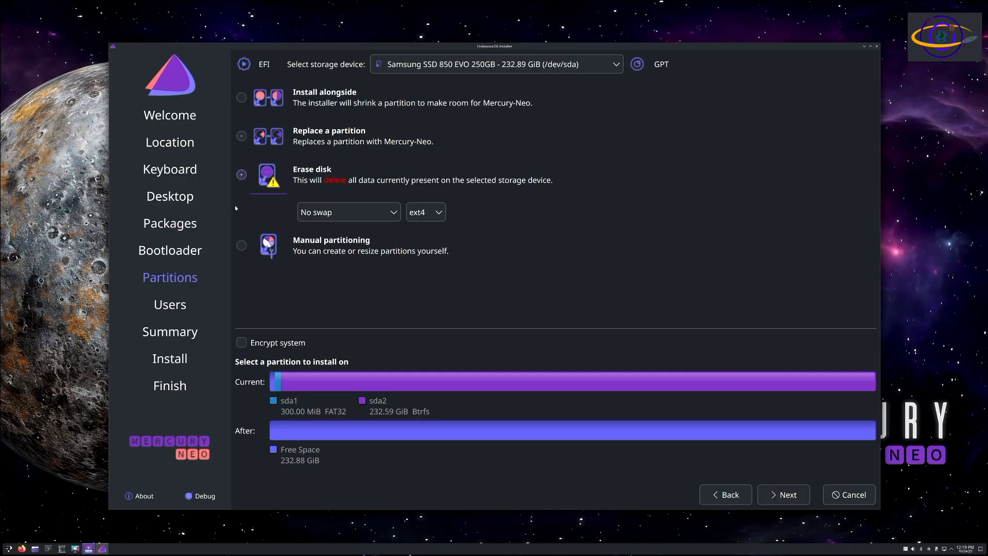
click(240, 175)
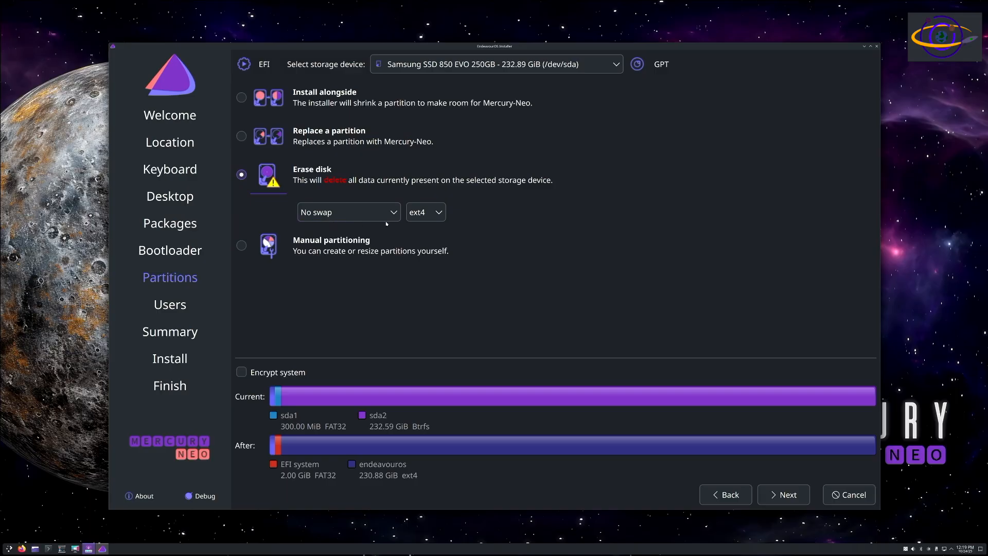
Keep No swap and ext4 as the file system, then continue to the Users page
click(346, 212)
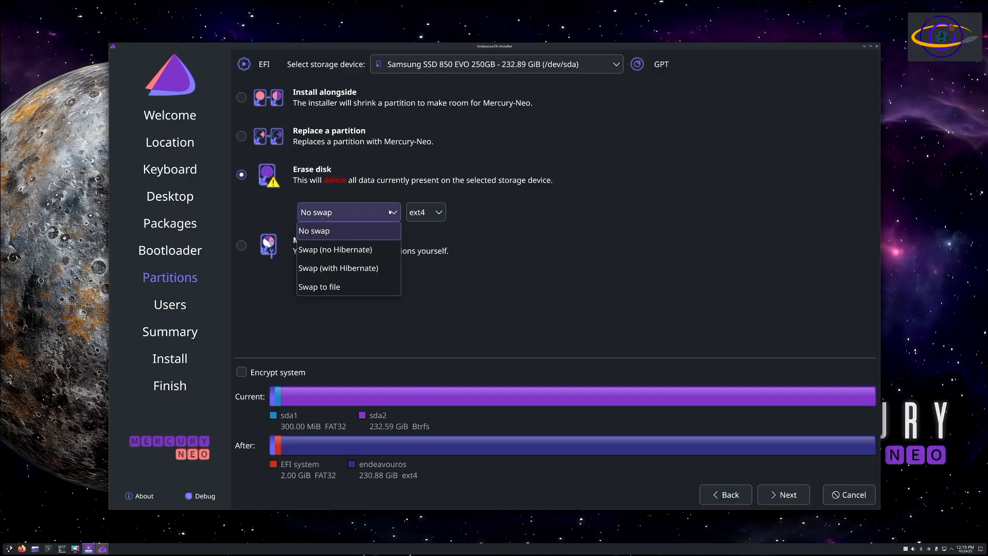
click(313, 230)
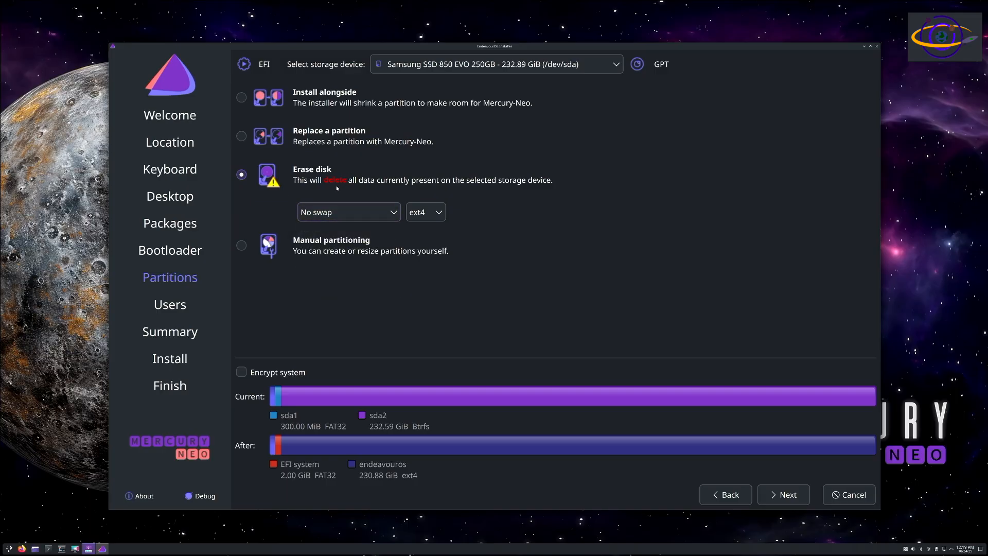
mouse_move(410, 259)
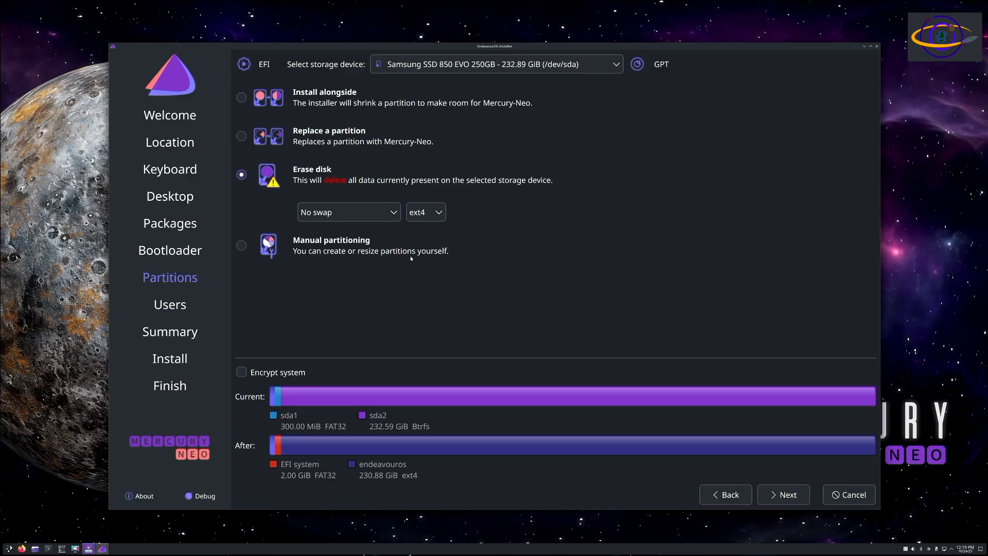
click(425, 212)
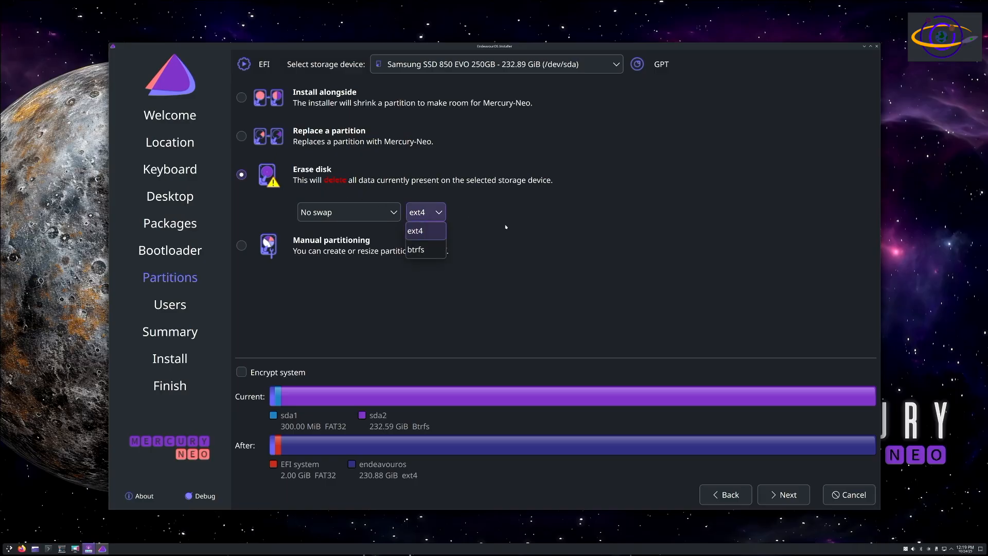
mouse_move(416, 249)
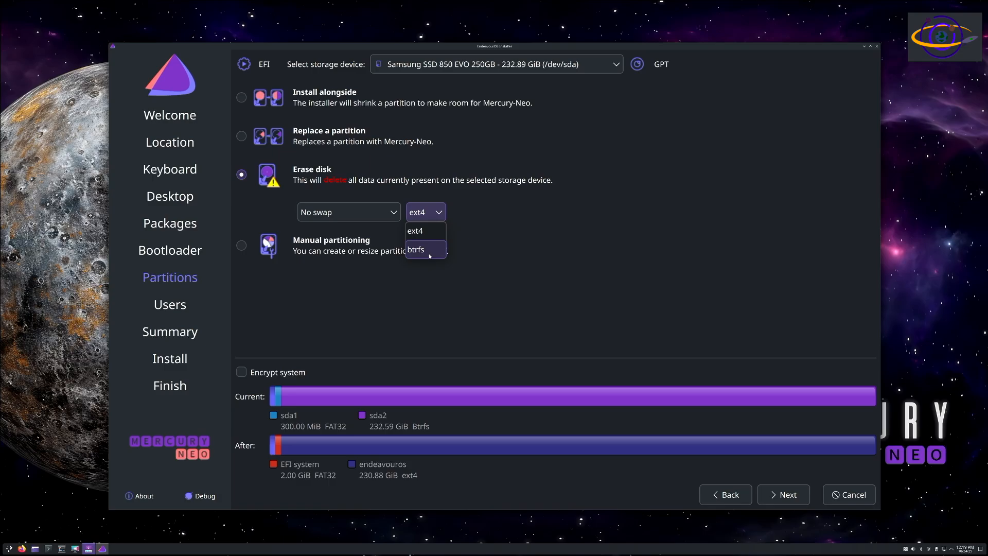
click(415, 231)
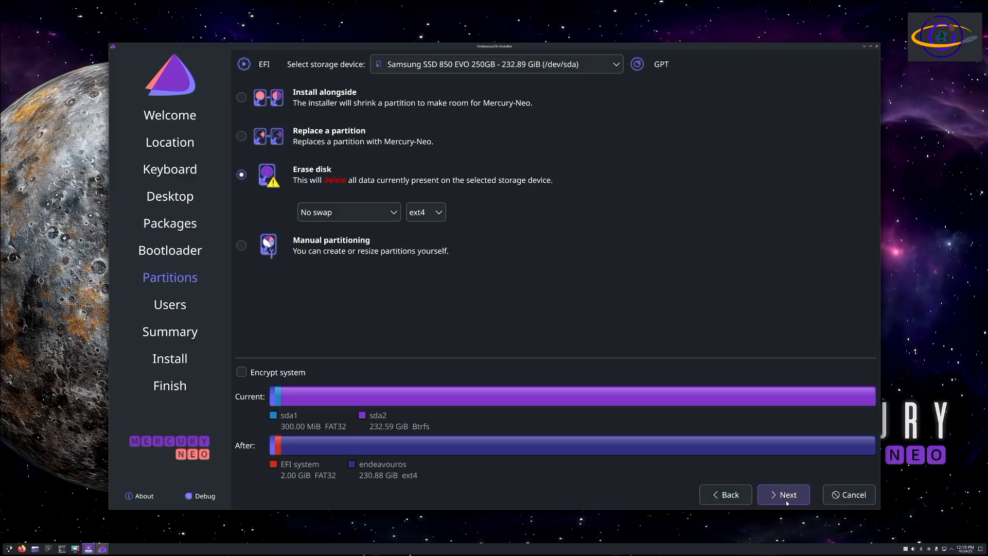
click(782, 495)
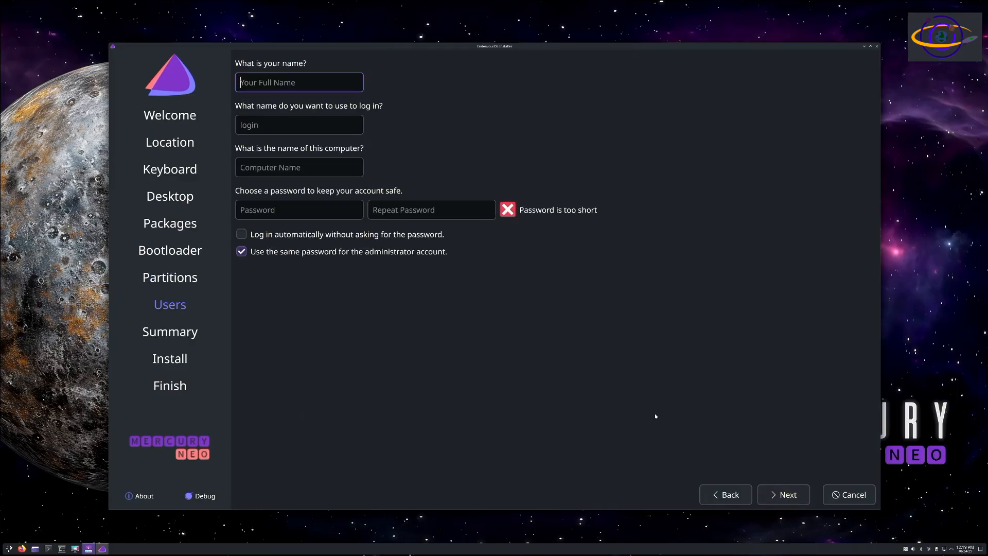
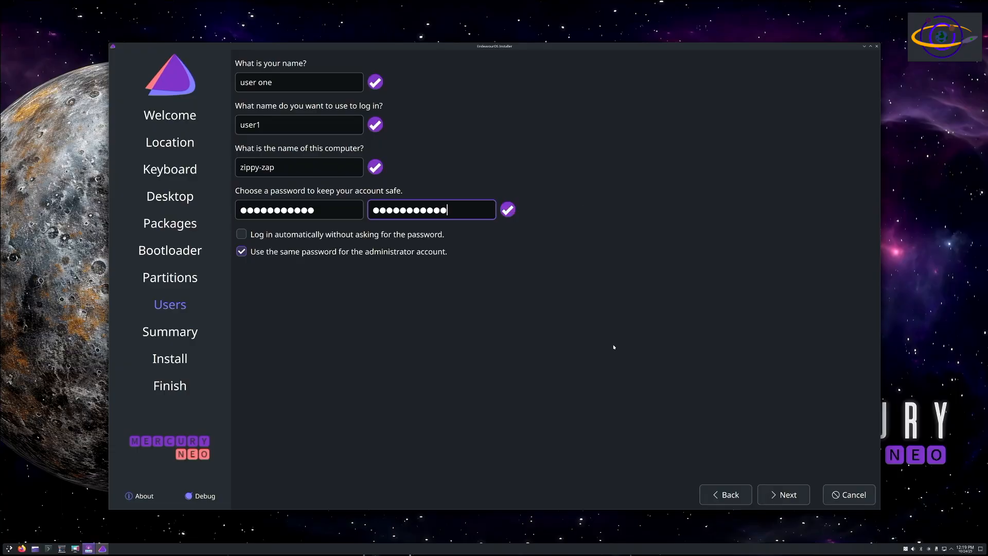
mouse_move(287, 288)
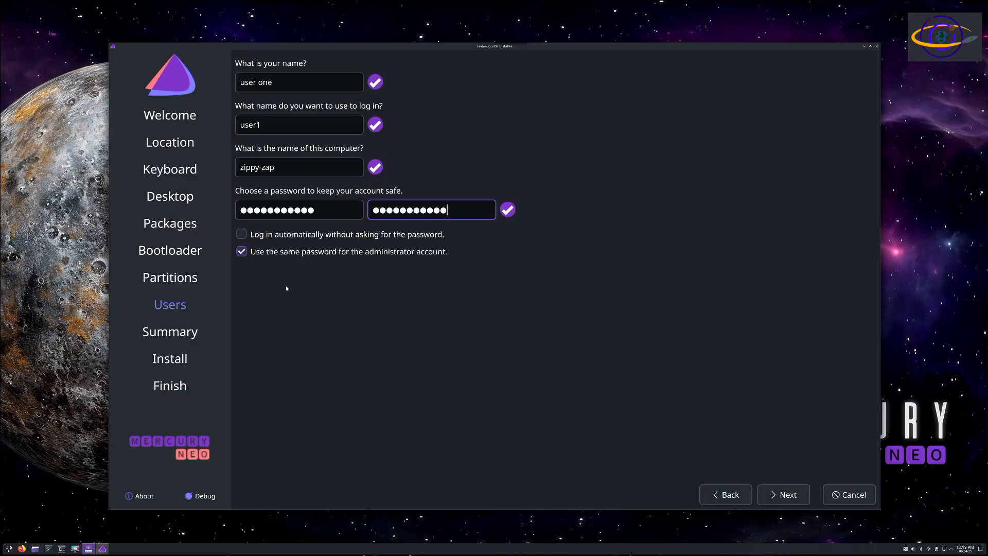
mouse_move(271, 355)
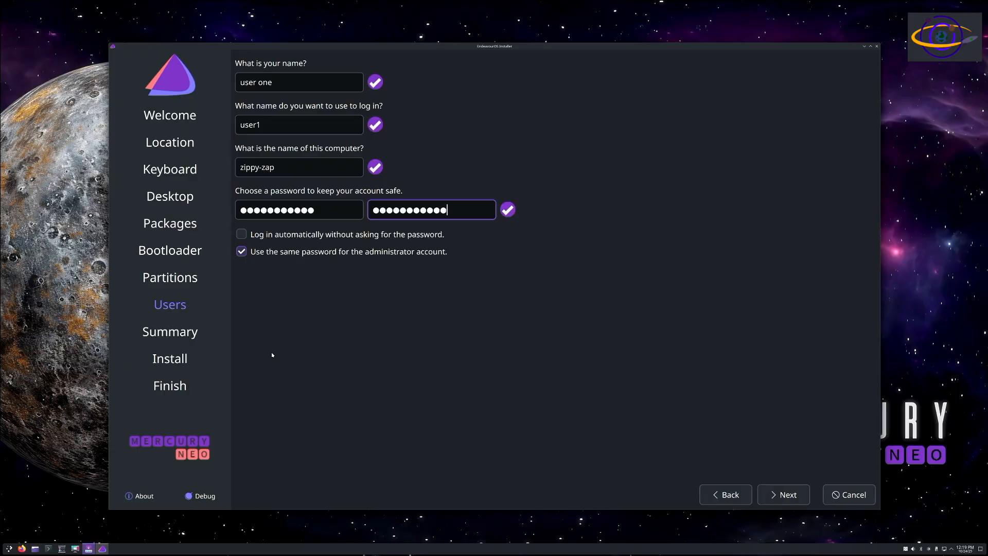
mouse_move(800, 494)
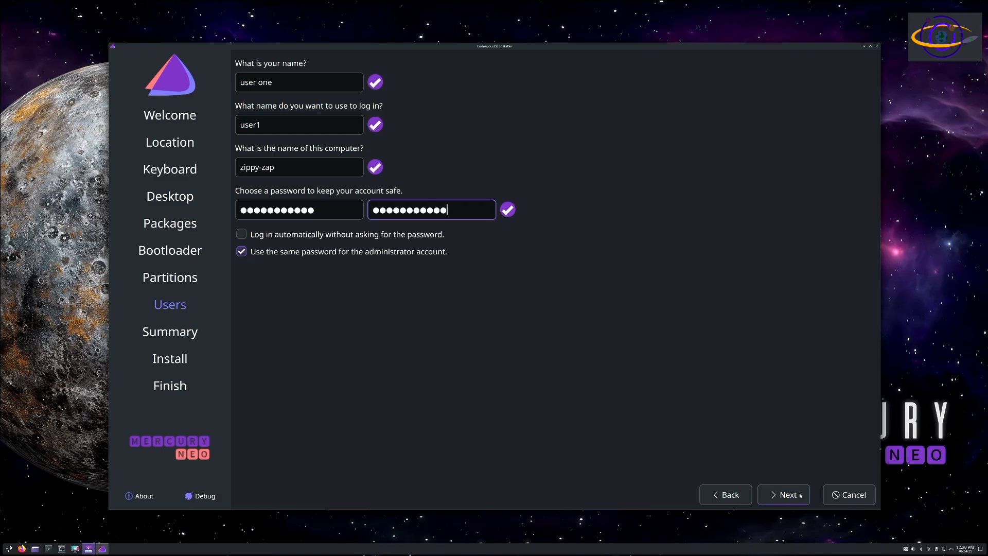
click(782, 494)
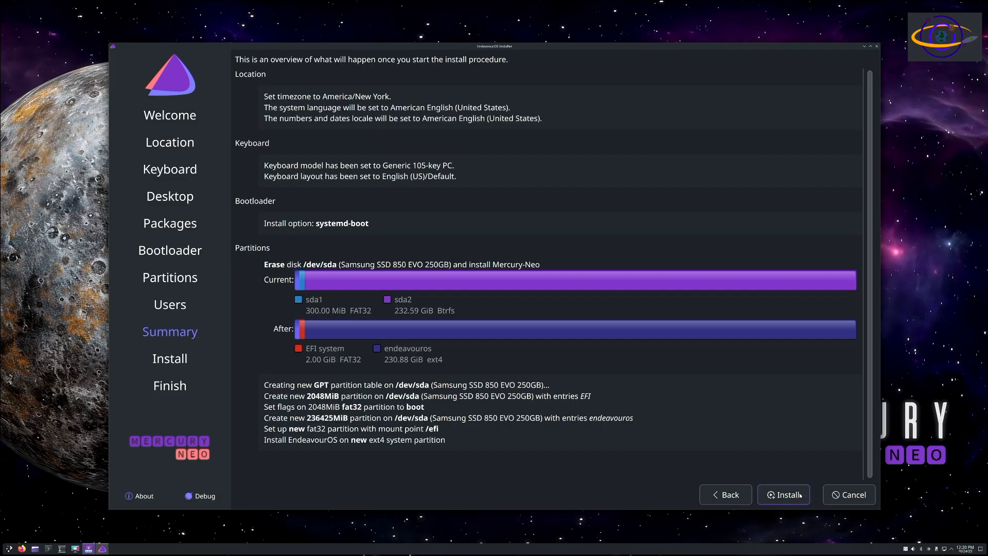
Start the installation and confirm the irreversible disk changes with Install Now
click(782, 494)
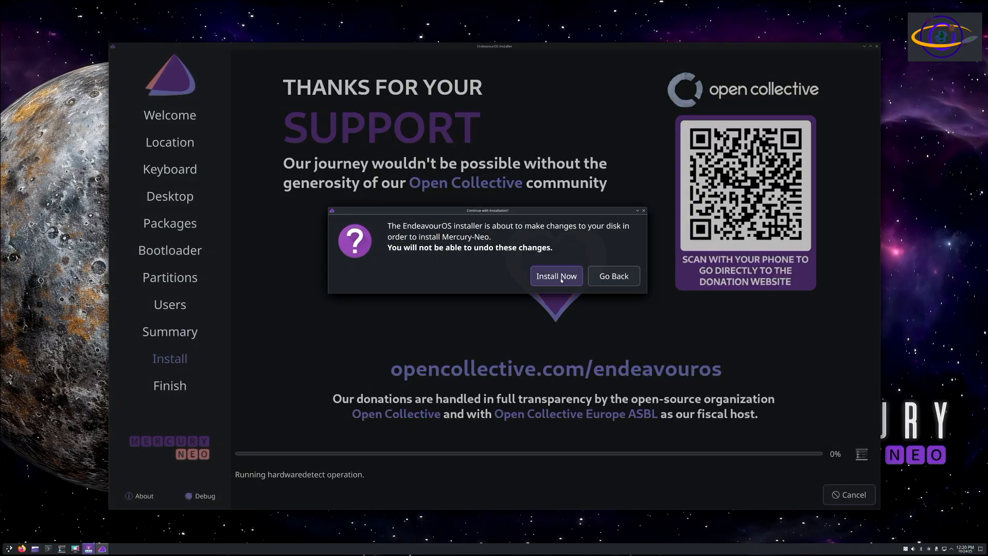
click(554, 276)
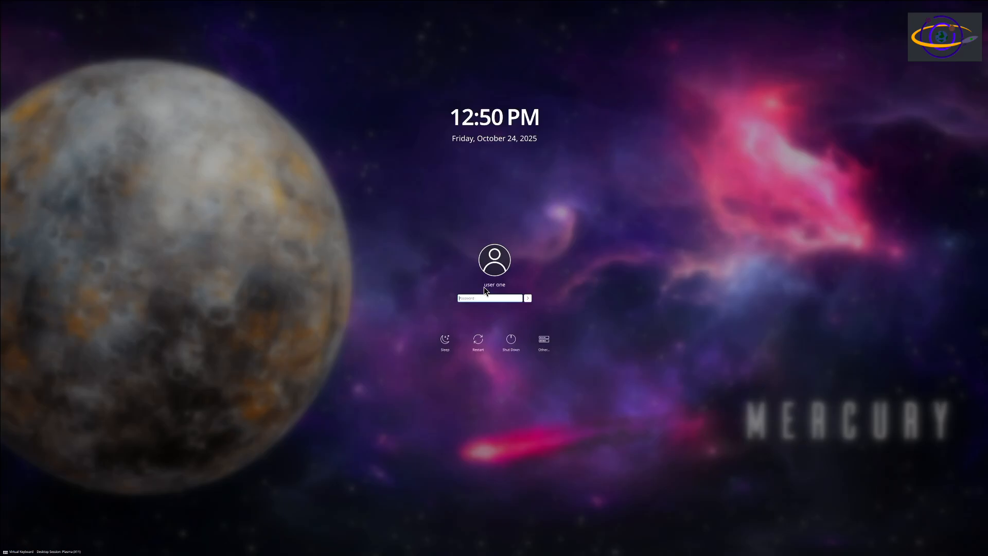
Sign in at SDDM with the password to reach the Plasma desktop
text(password)
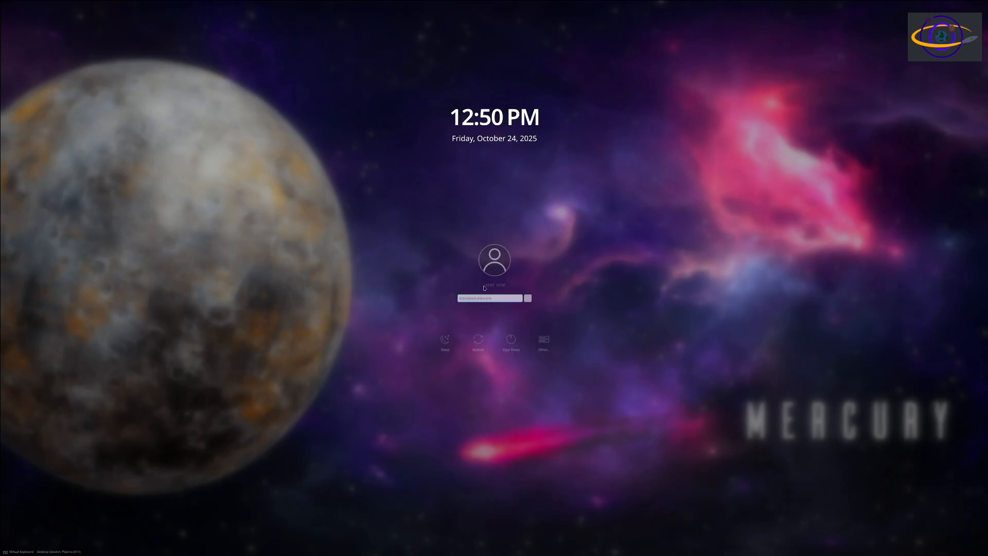
key(Return)
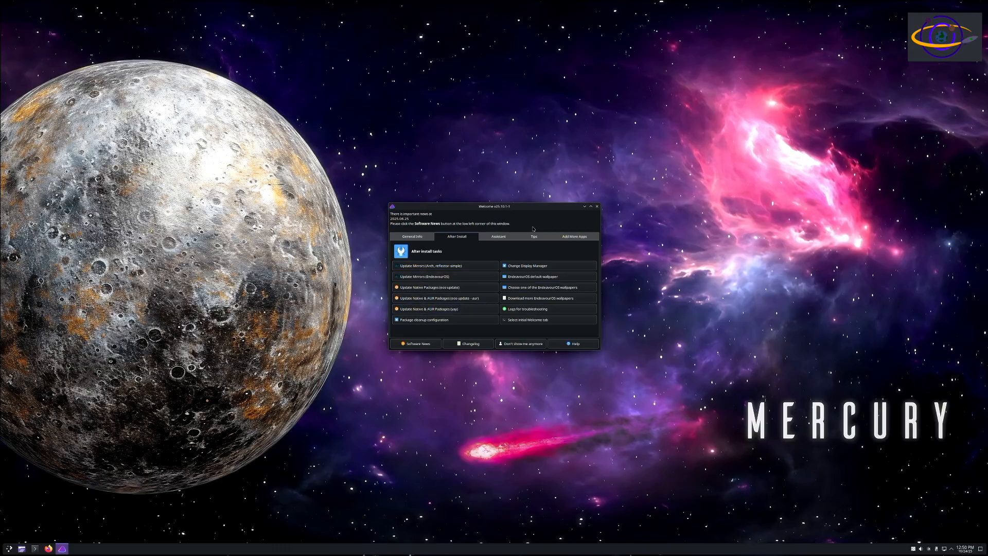
mouse_move(596, 206)
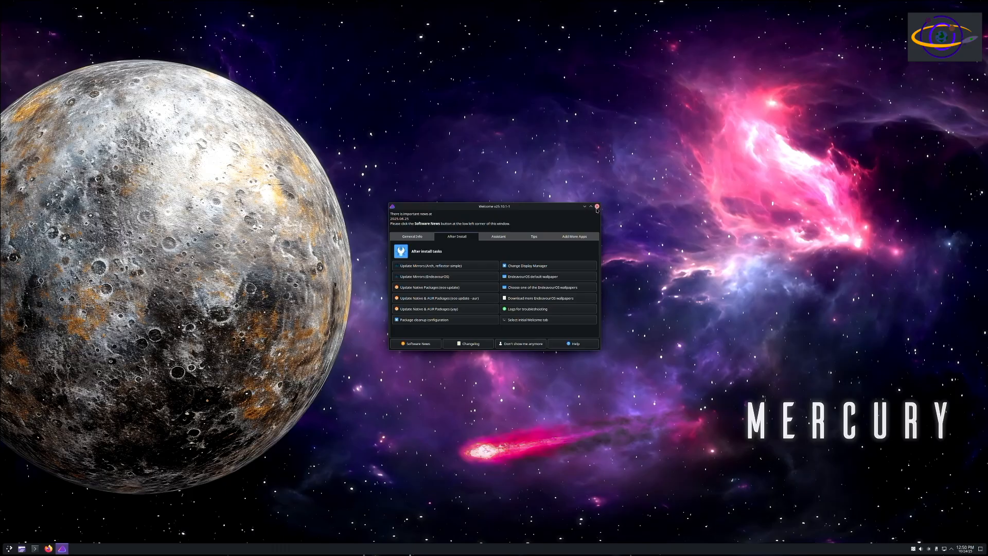
mouse_move(596, 206)
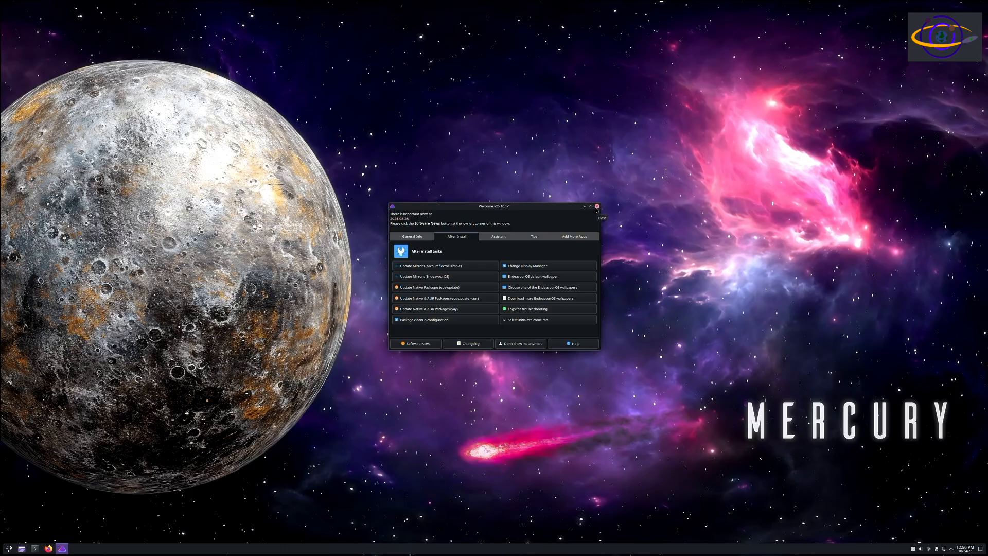
Close the Welcome window, launch Dolphin, Konsole and Firefox, and bring Konsole forward
click(596, 206)
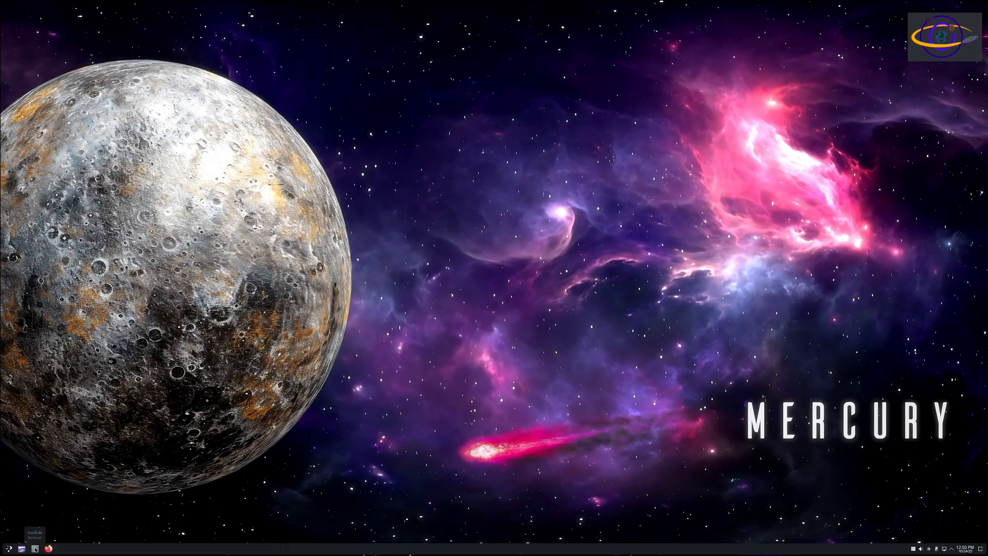
click(21, 546)
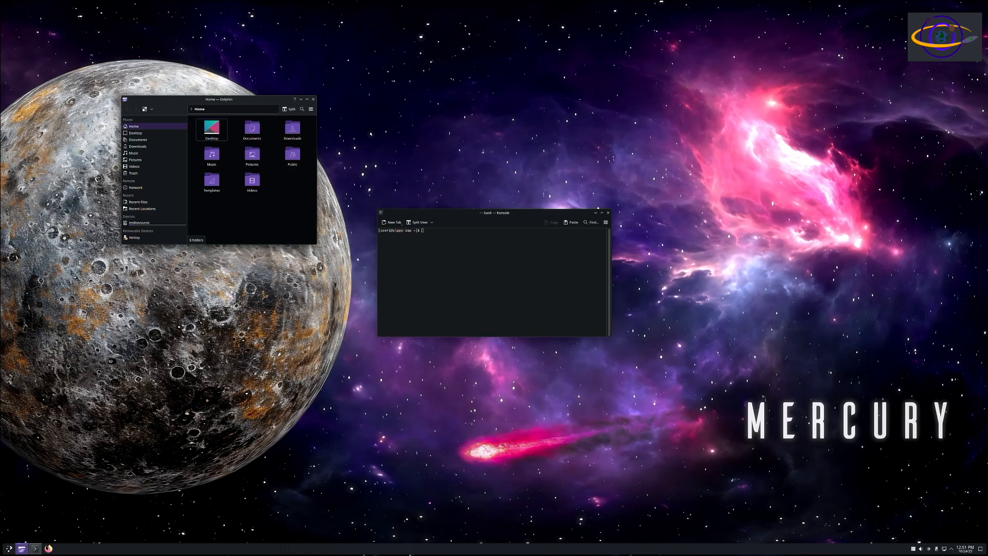
mouse_move(265, 109)
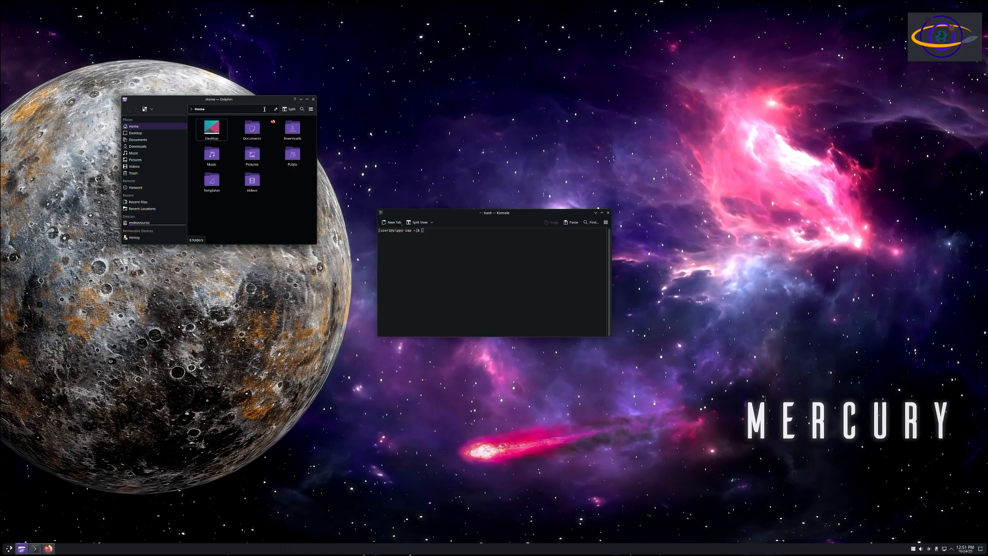
click(50, 548)
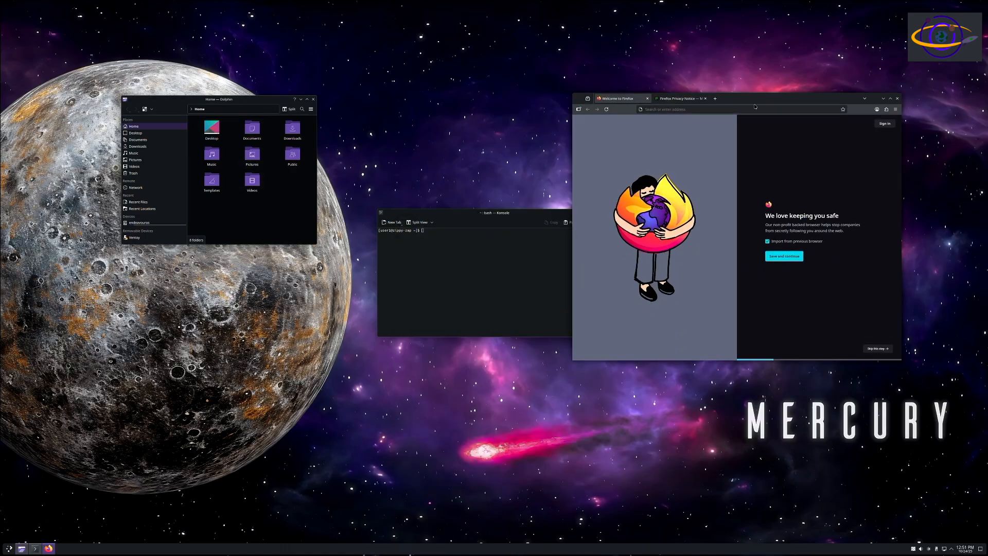
click(492, 213)
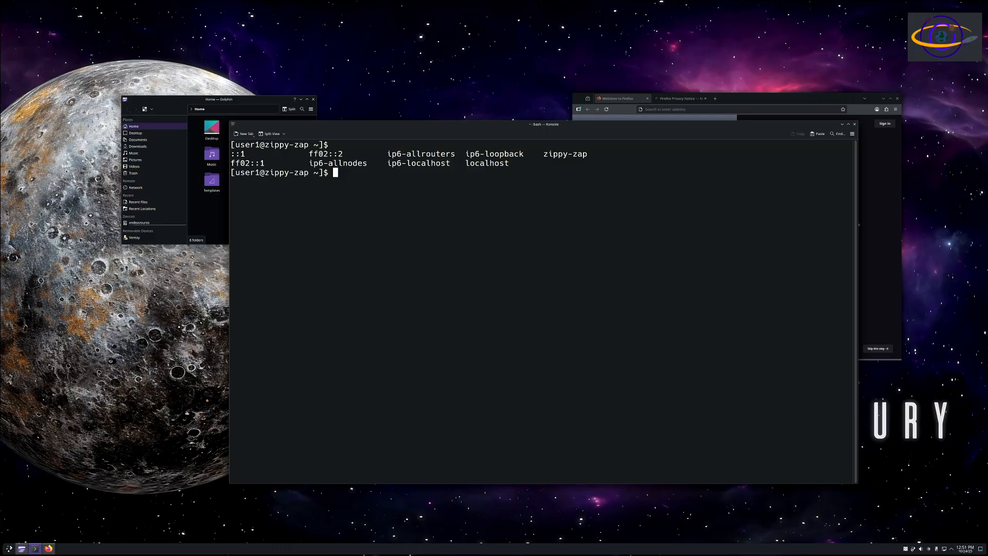
Run lsmod | grep -i nvi twice to confirm no NVIDIA kernel modules are loaded
text(lsmod |g)
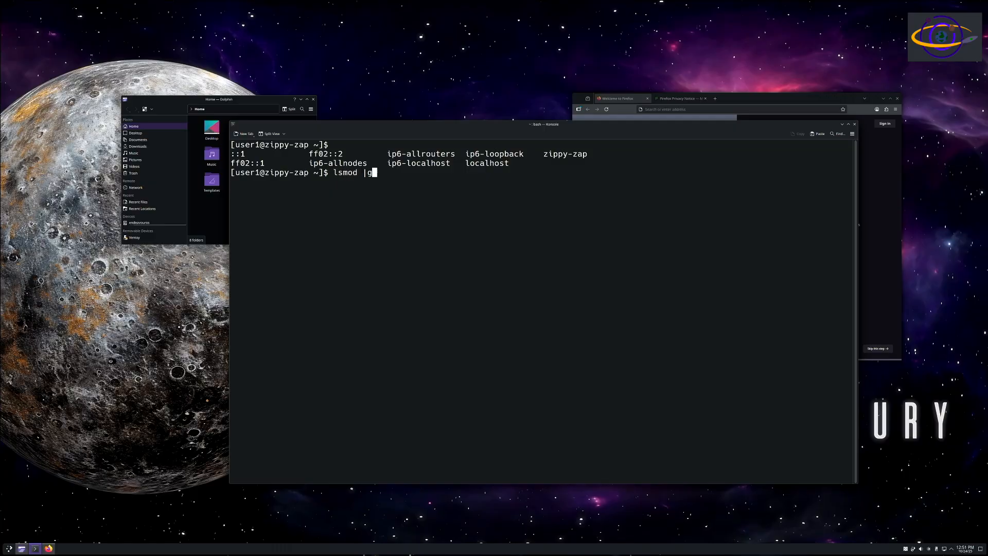
key(Return)
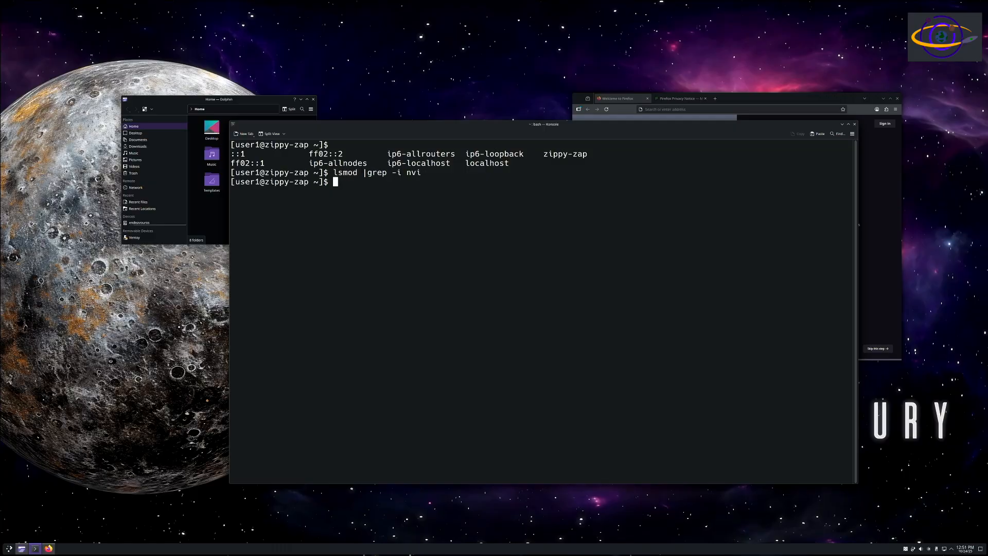
text(lsmod |grep -i)
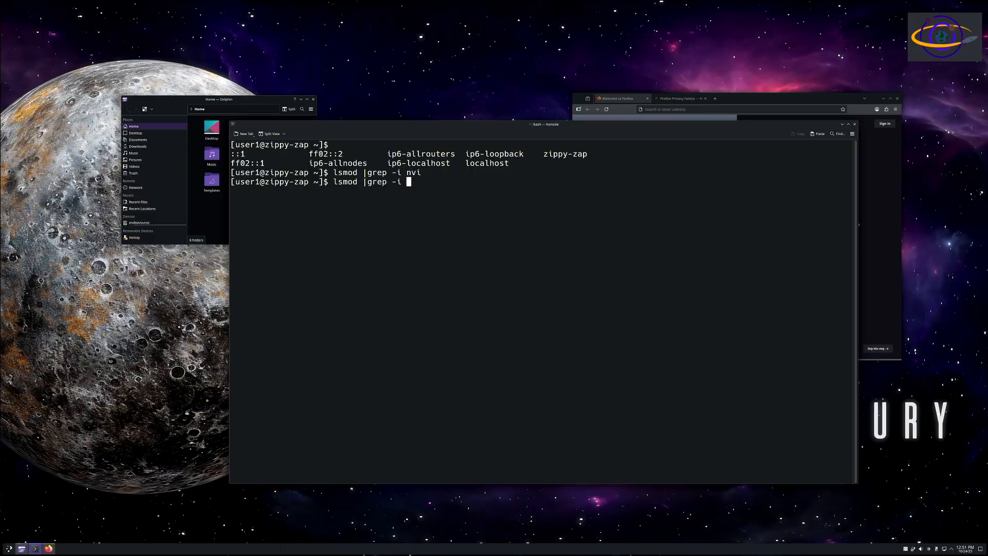
key(Return)
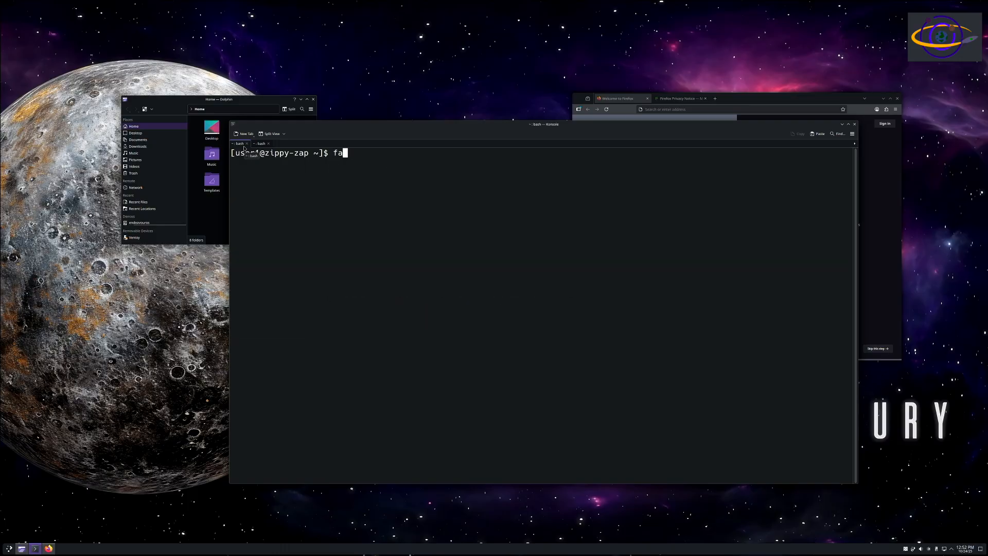
Run fastfetch to show EndeavourOS with KDE Plasma 6.5.0 on KWin (X11) and a GTX 1080
text(stfetch)
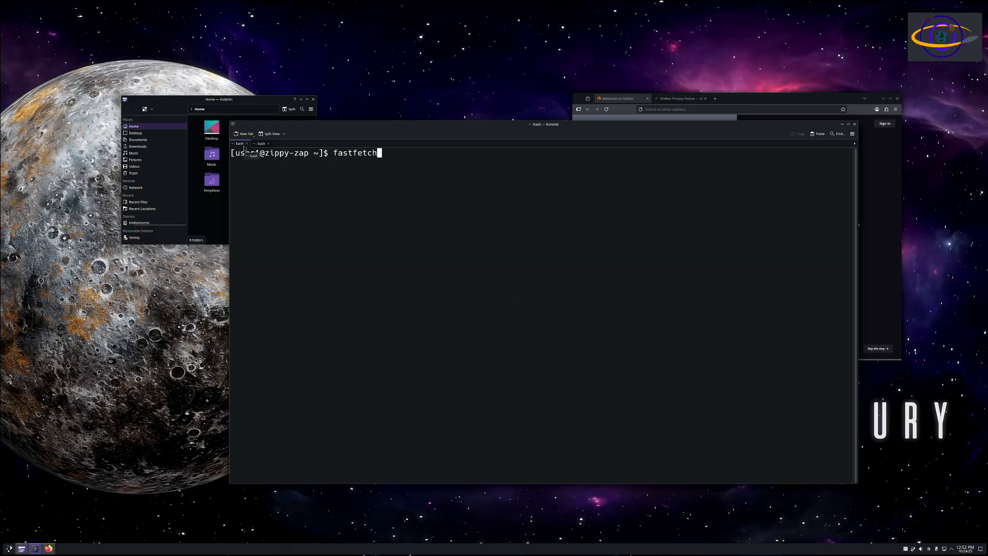
key(Return)
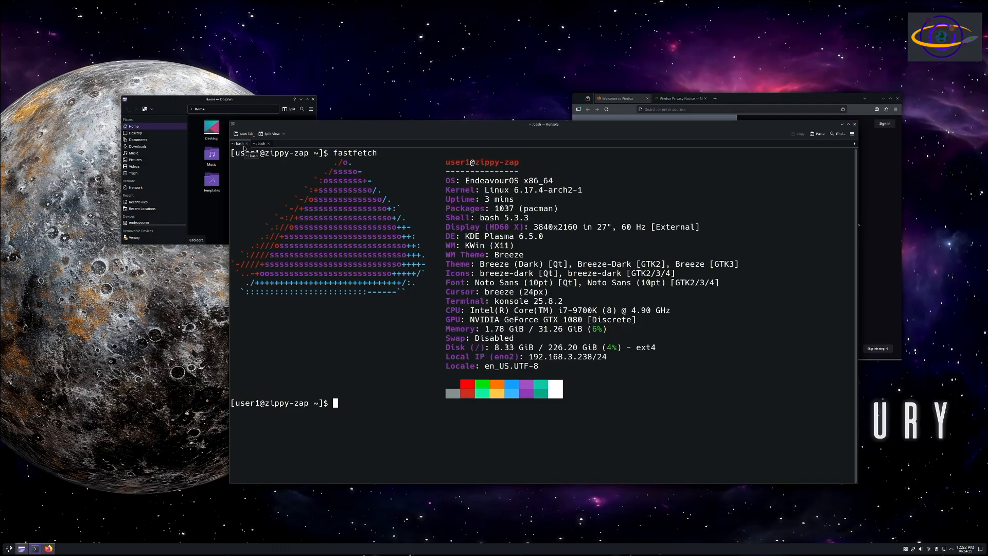
mouse_move(448, 195)
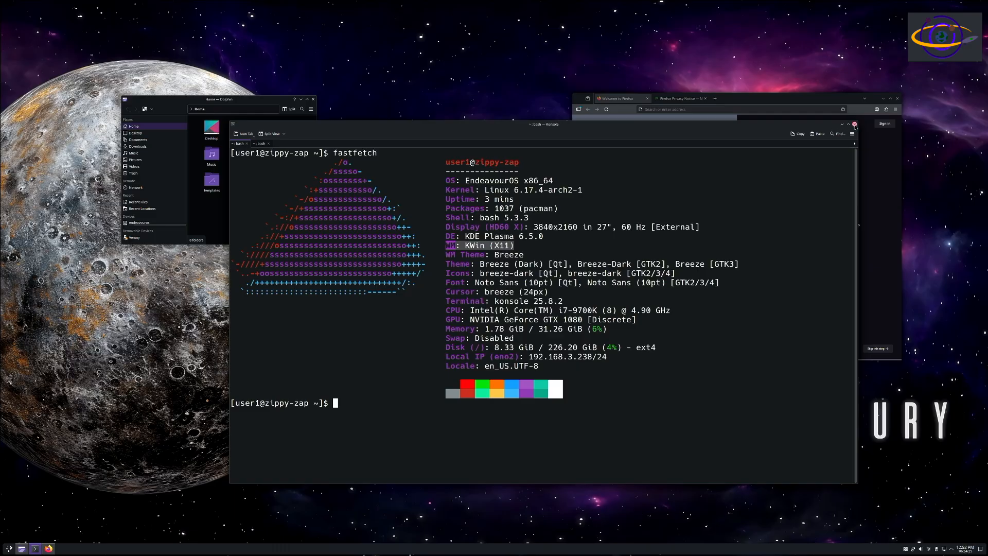
Close Konsole with both its tabs and bring up the application launcher on the empty desktop
click(854, 124)
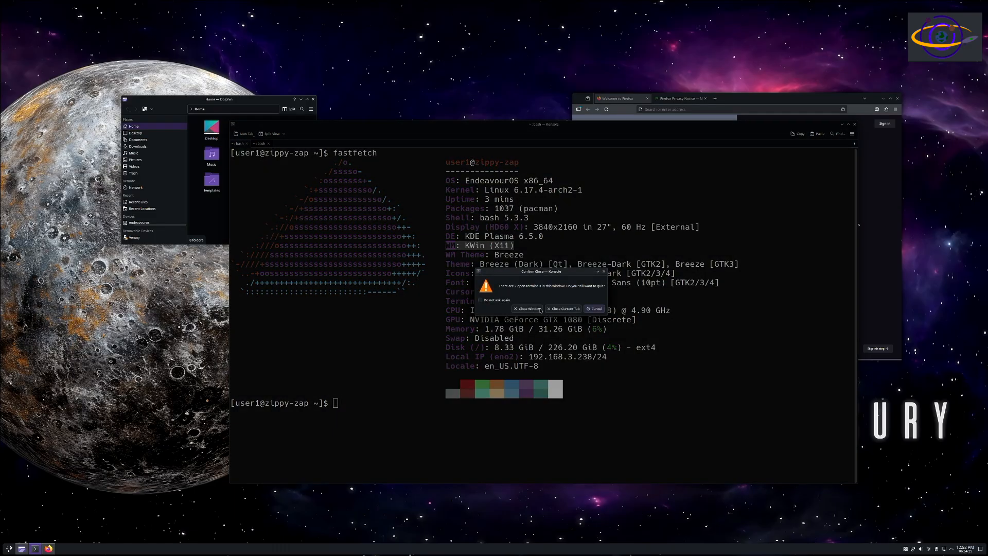
click(527, 308)
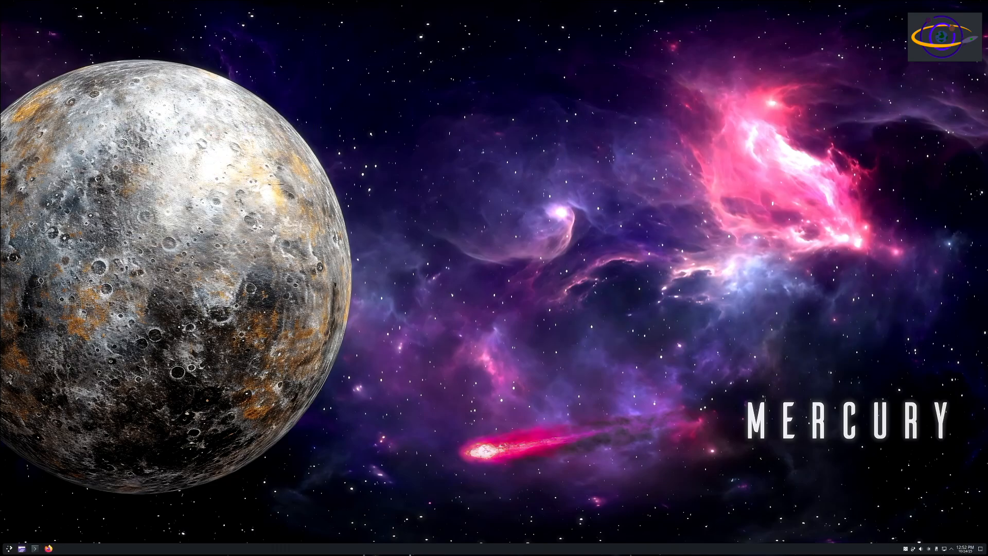
click(6, 534)
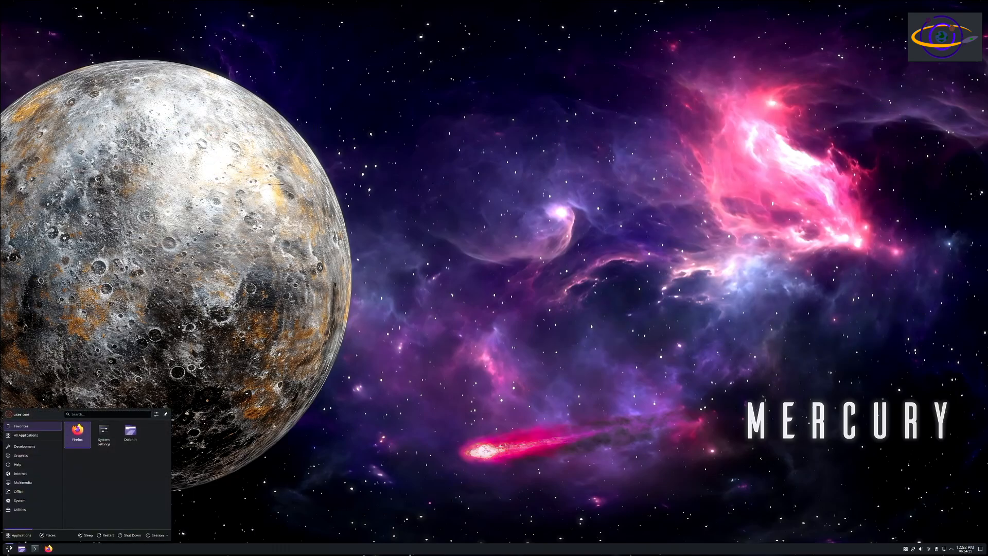